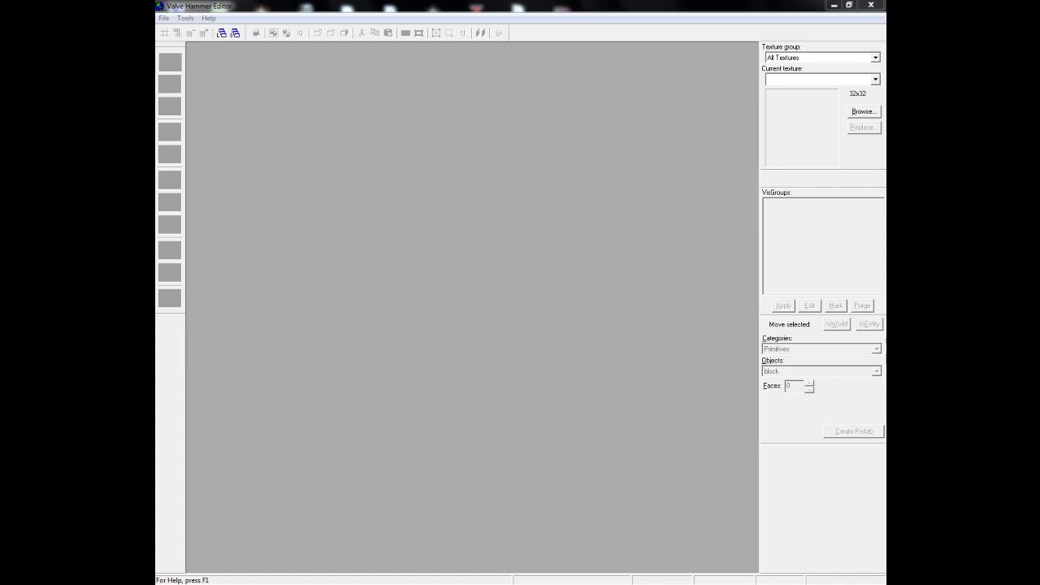
# Start a new map via File > New and pick the game configuration in the Select a game dialog.
pyautogui.click(163, 18)
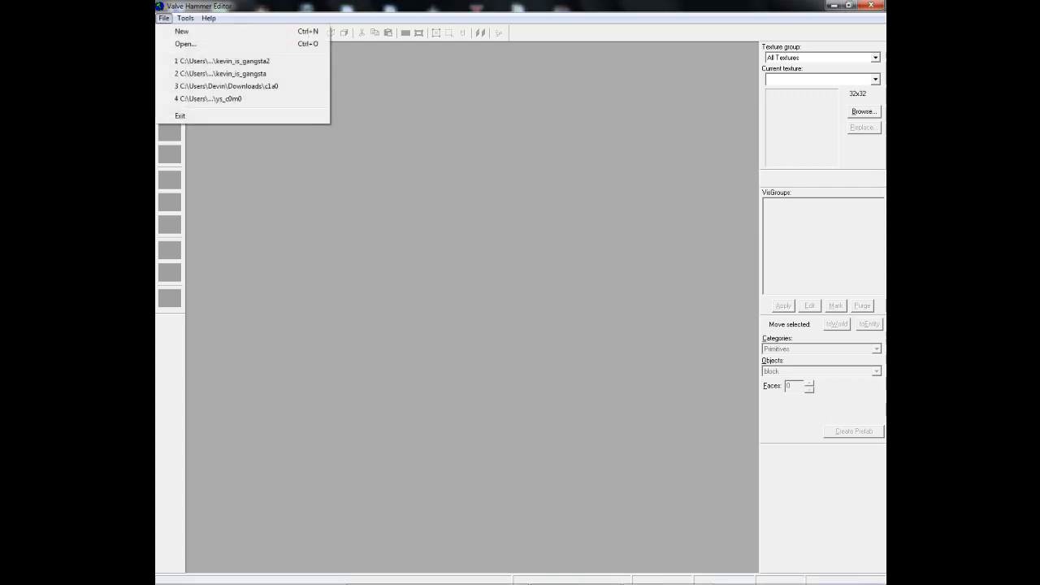
pyautogui.click(183, 31)
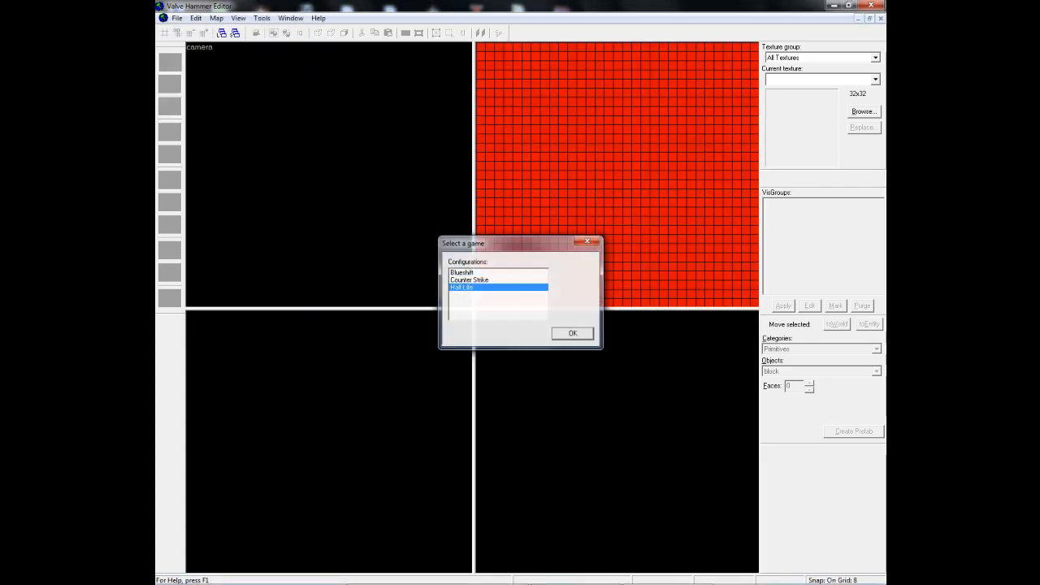
pyautogui.click(572, 333)
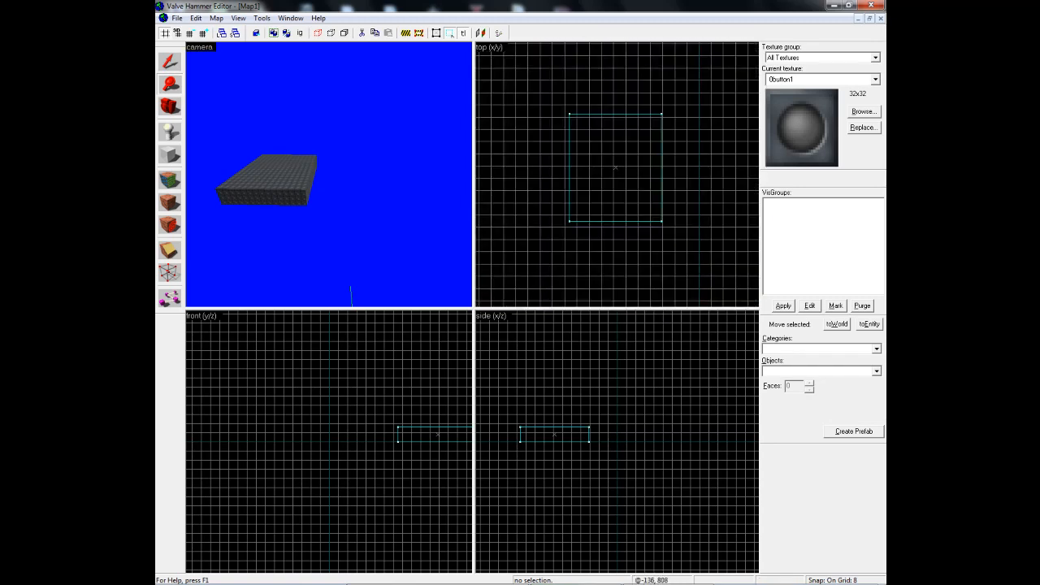
# Scroll through the views while shaping the thin studded floor brush.
pyautogui.scroll(-3)
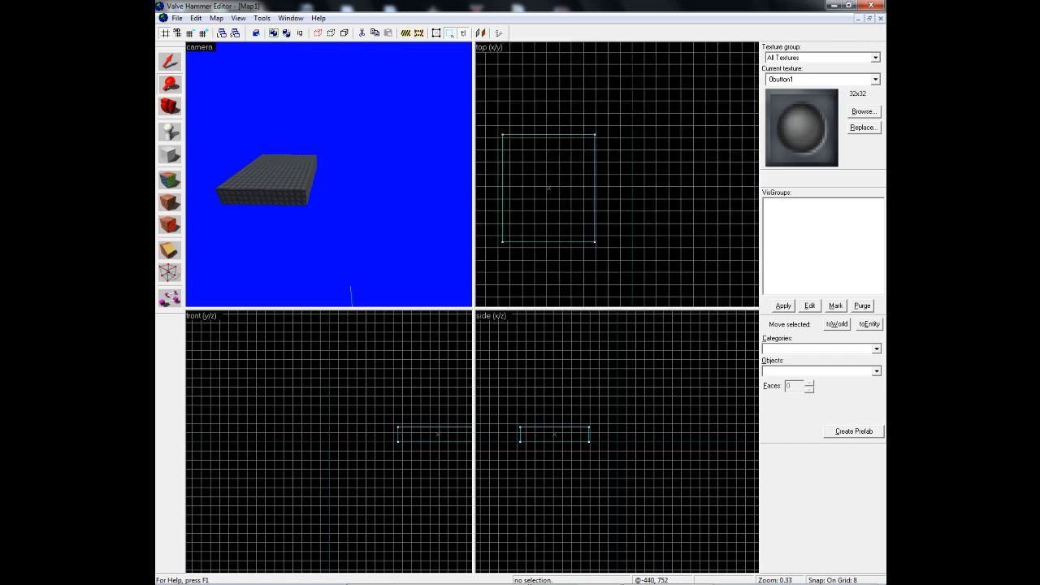
pyautogui.scroll(-3)
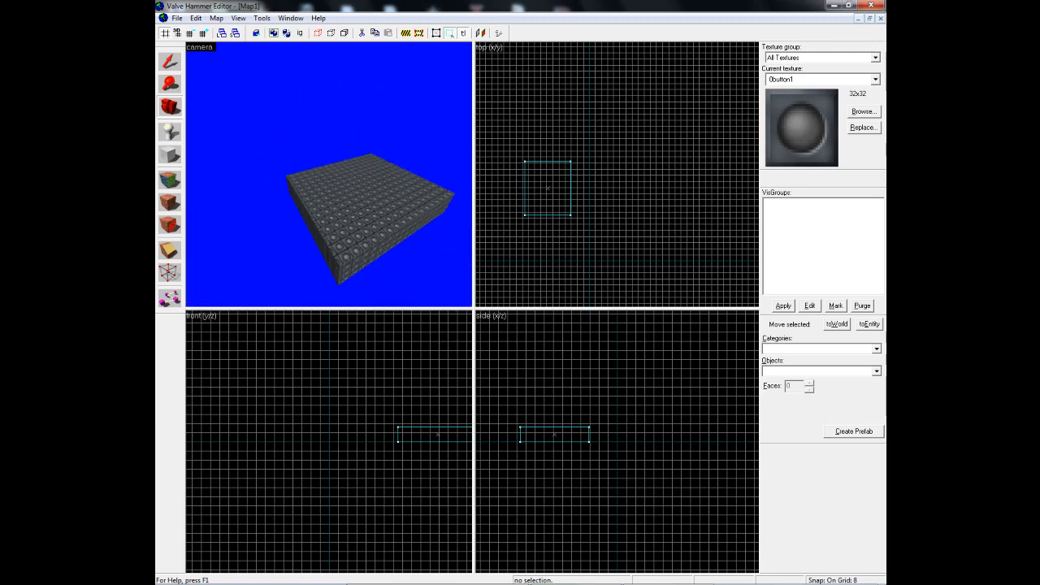
# Switch to the Entity tool with info_player_start as the entity to place.
pyautogui.click(876, 348)
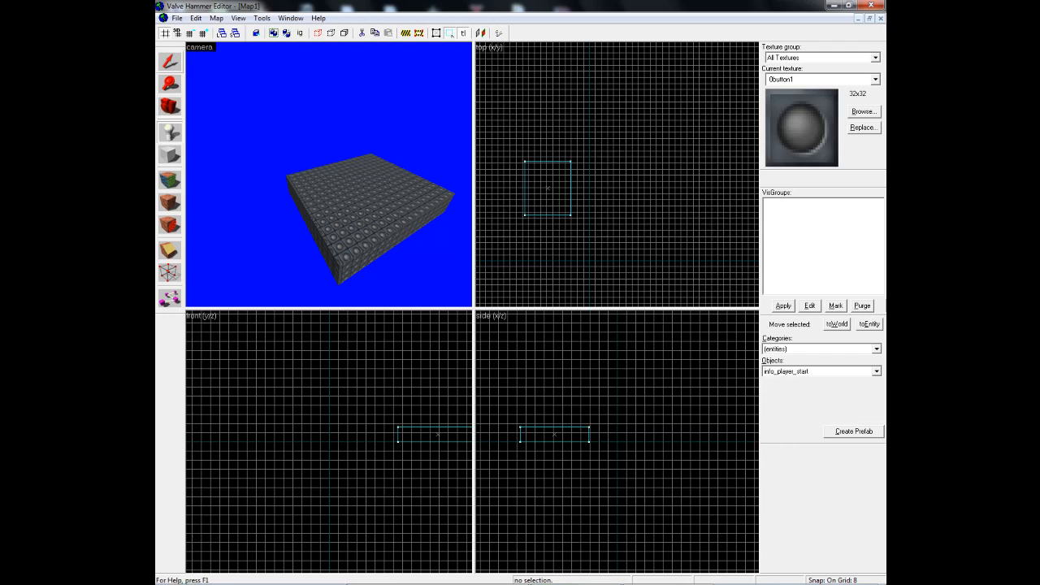
pyautogui.click(876, 371)
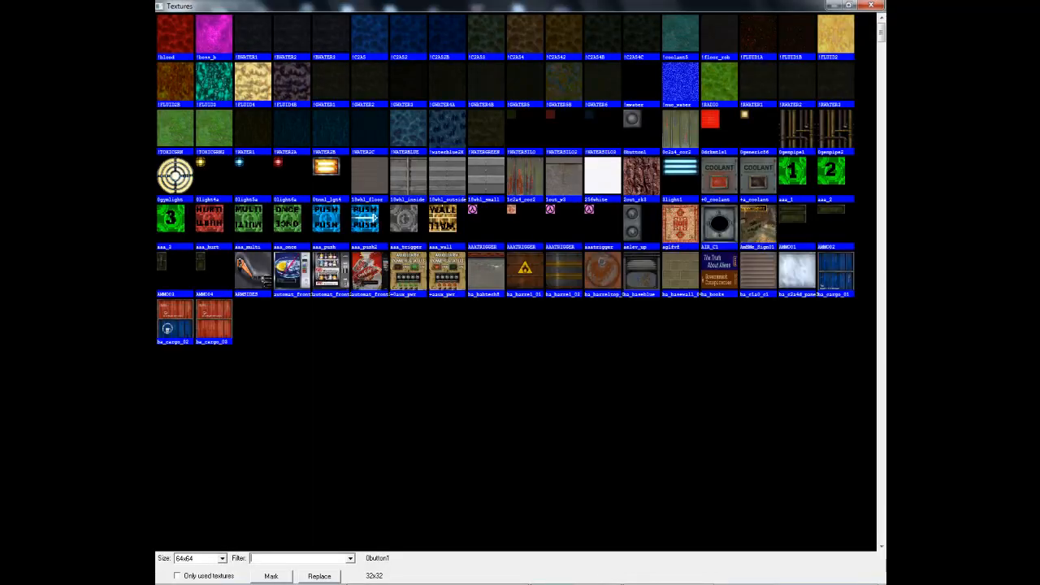
# Scroll the texture list toward a grey stone wall texture for the wall brushes.
pyautogui.scroll(-3)
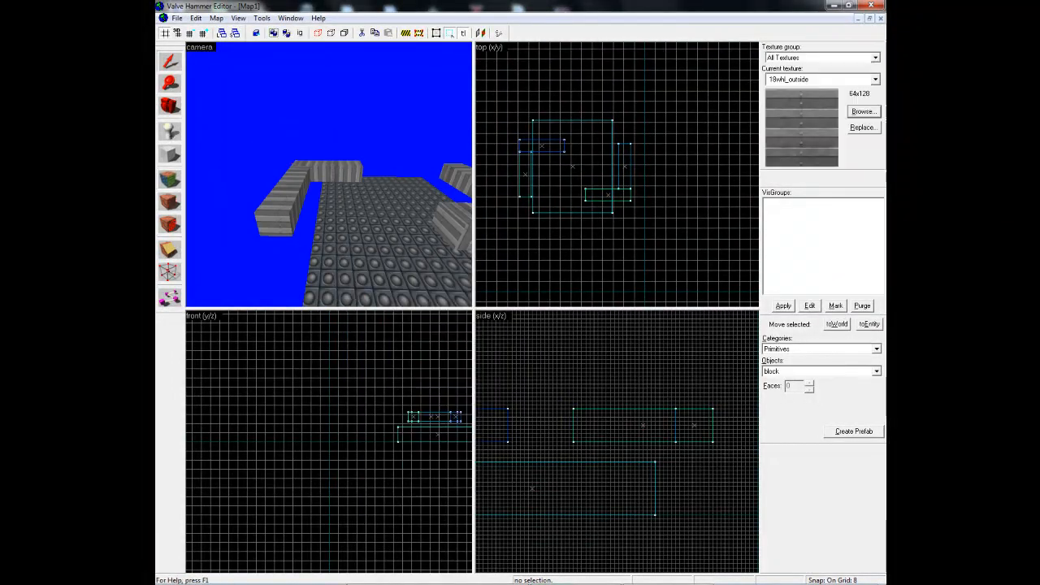
# Retexture a first wall face with the rusty red texture in the Texture Application tool.
pyautogui.click(169, 179)
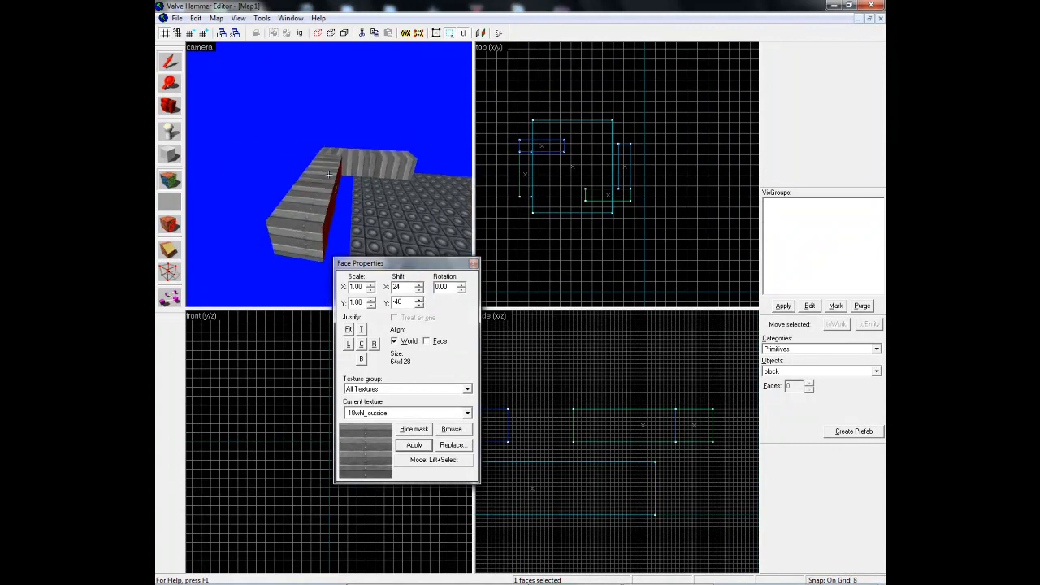
pyautogui.click(452, 429)
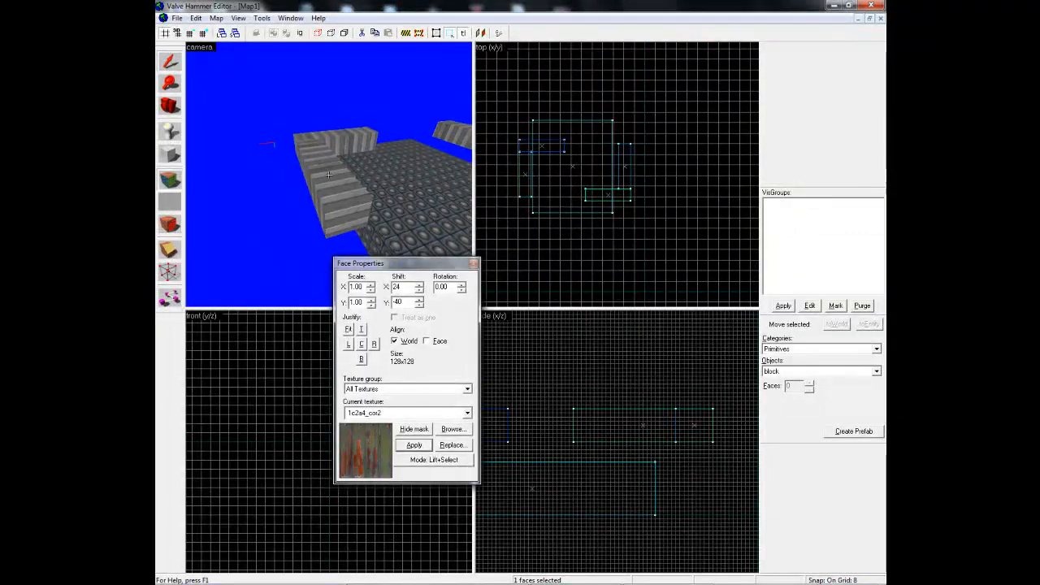
pyautogui.click(413, 445)
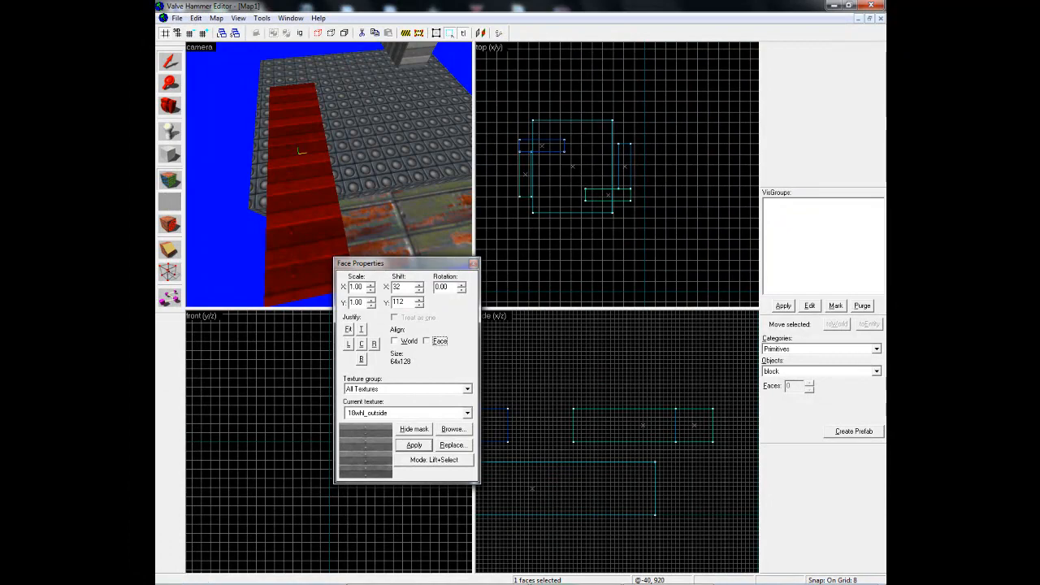
# Select more wall faces and apply the rusty red texture to them too.
pyautogui.click(395, 341)
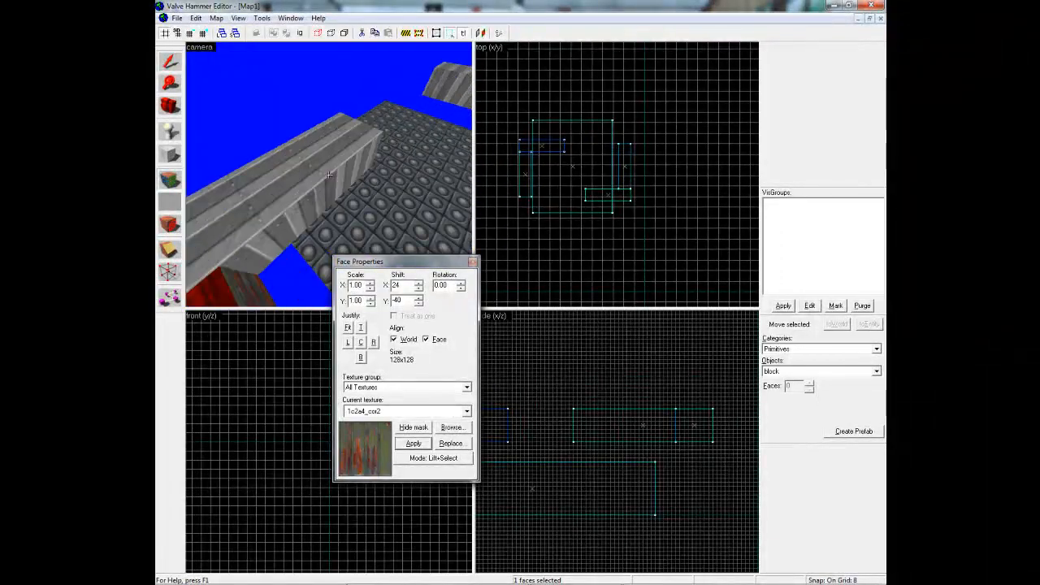
pyautogui.click(413, 442)
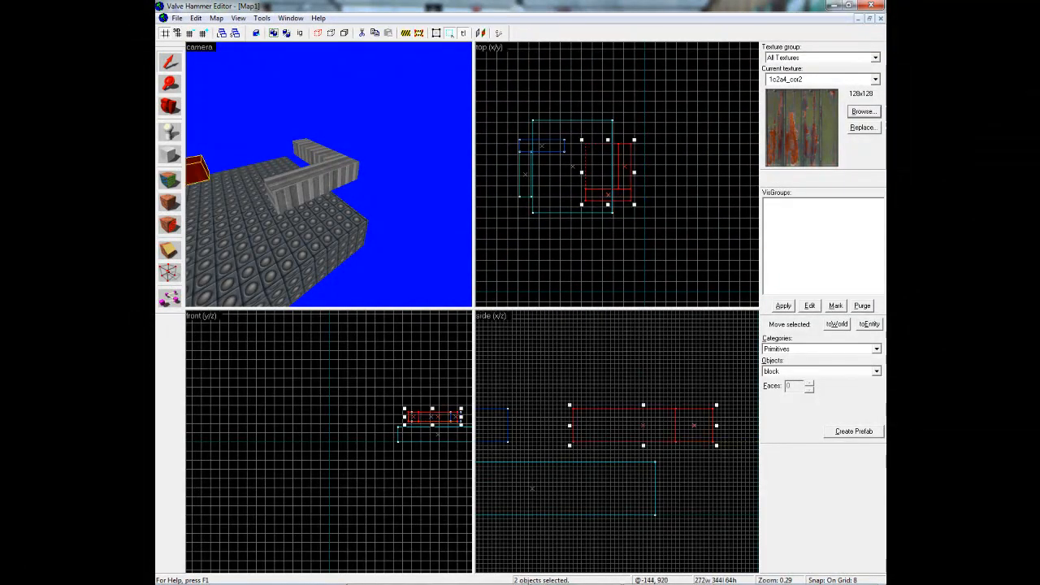
# Shift-drag the two retextured wall brushes to clone them onto the platform.
pyautogui.moveTo(325, 162); pyautogui.dragTo(325, 176)
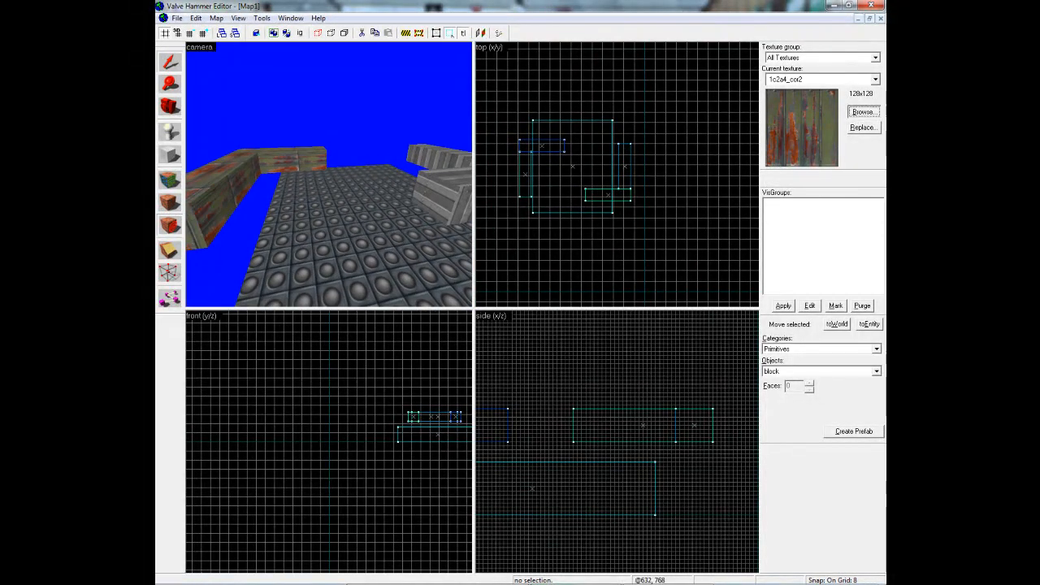
# Browse the texture library to the number 7 decal and place it on the studded floor.
pyautogui.click(862, 112)
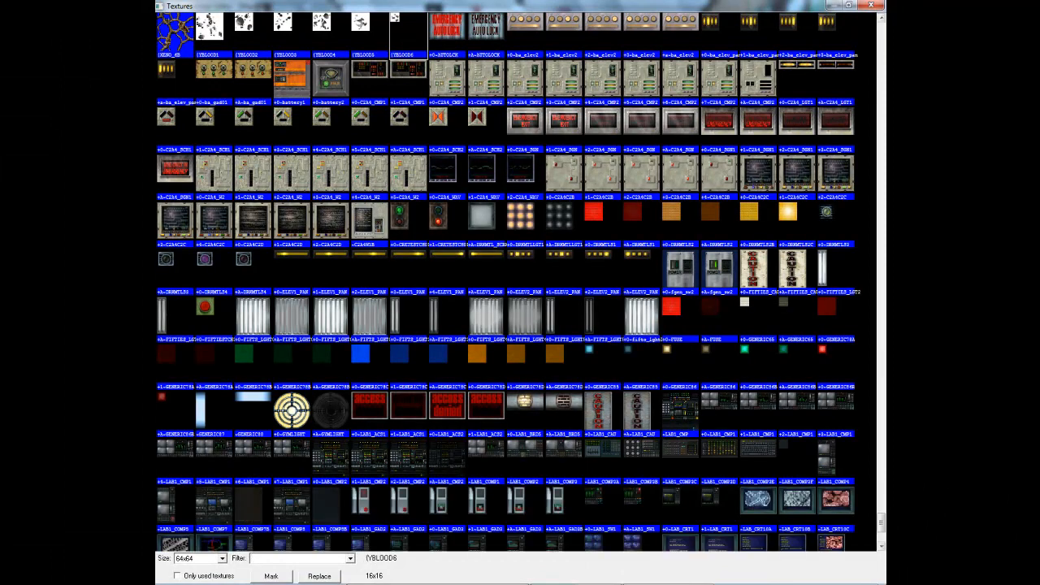
pyautogui.scroll(-3)
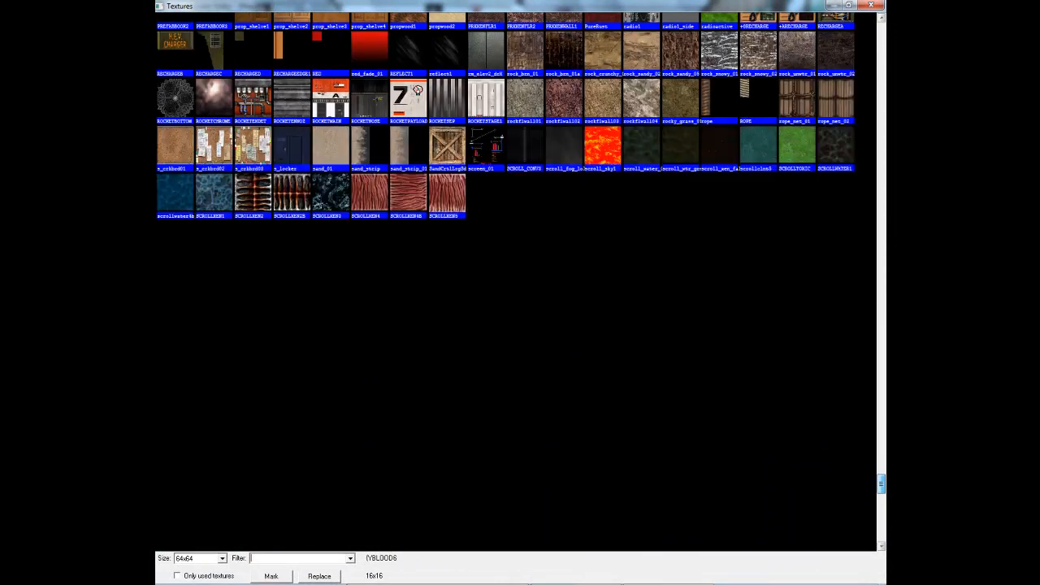
pyautogui.scroll(-3)
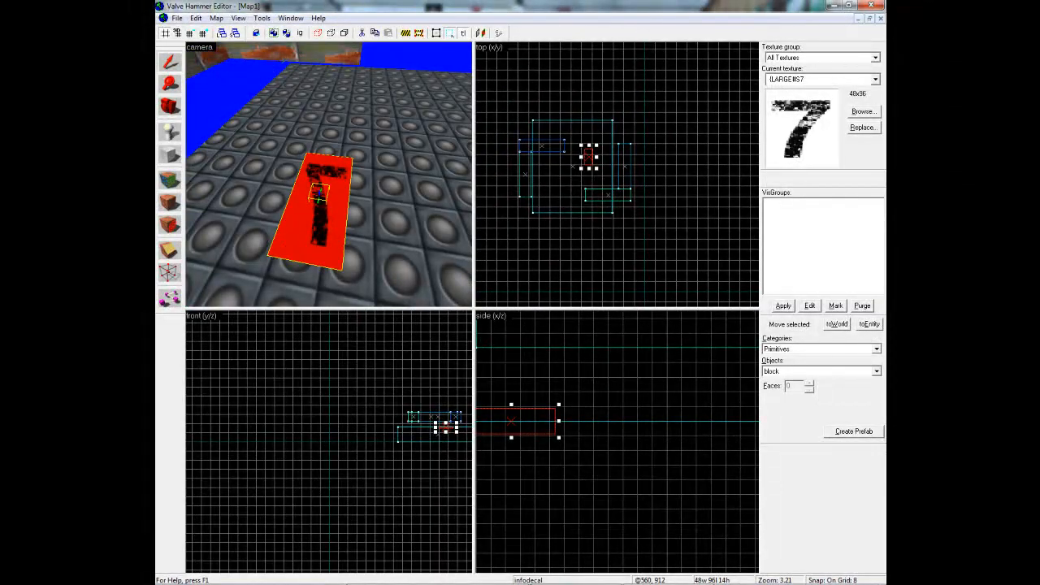
pyautogui.press('Delete')
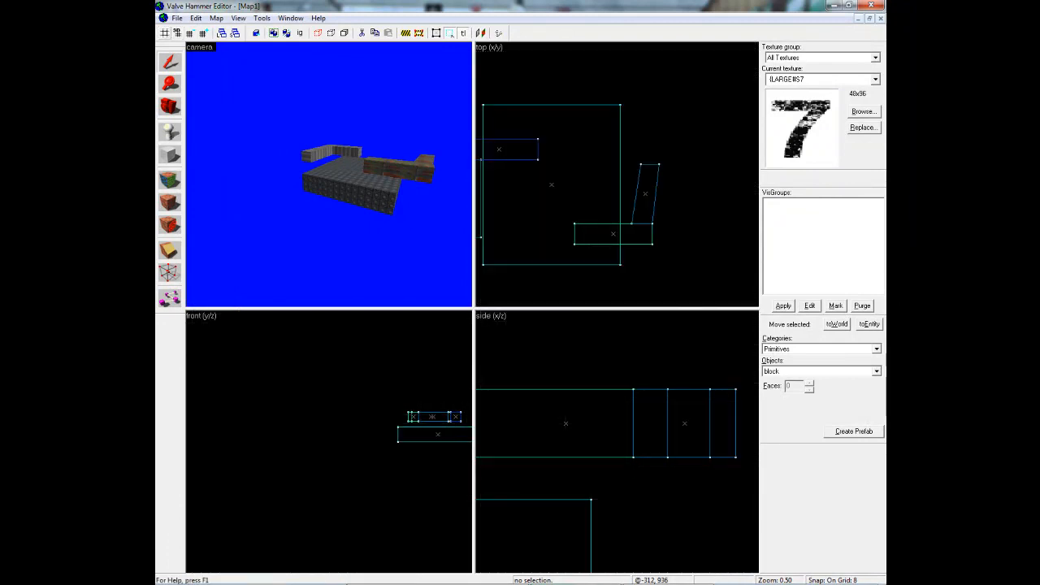
pyautogui.click(189, 32)
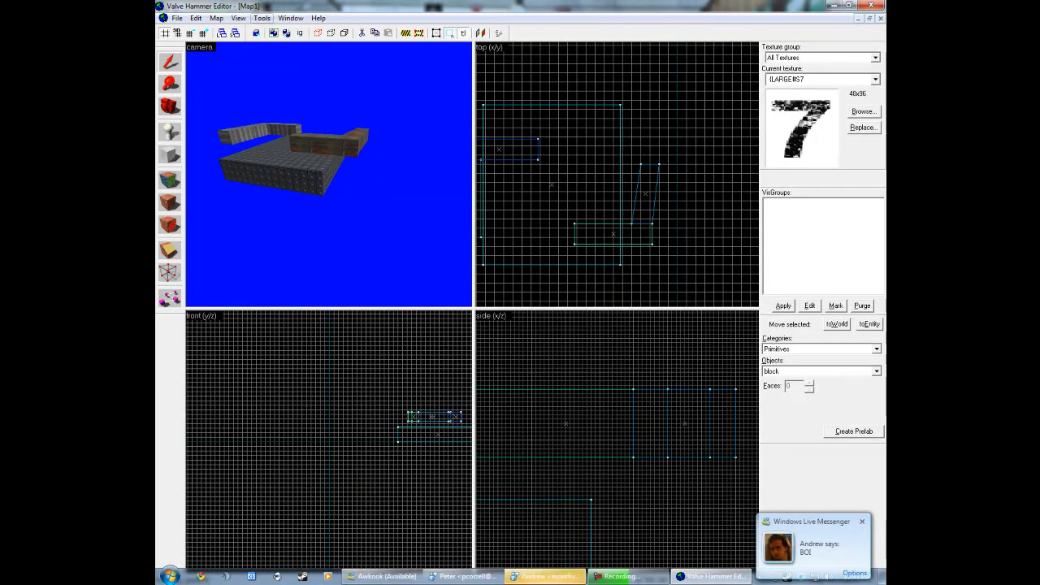
# Look over the Tools menu entries such as Carve, Make Hollow and Group.
pyautogui.click(261, 18)
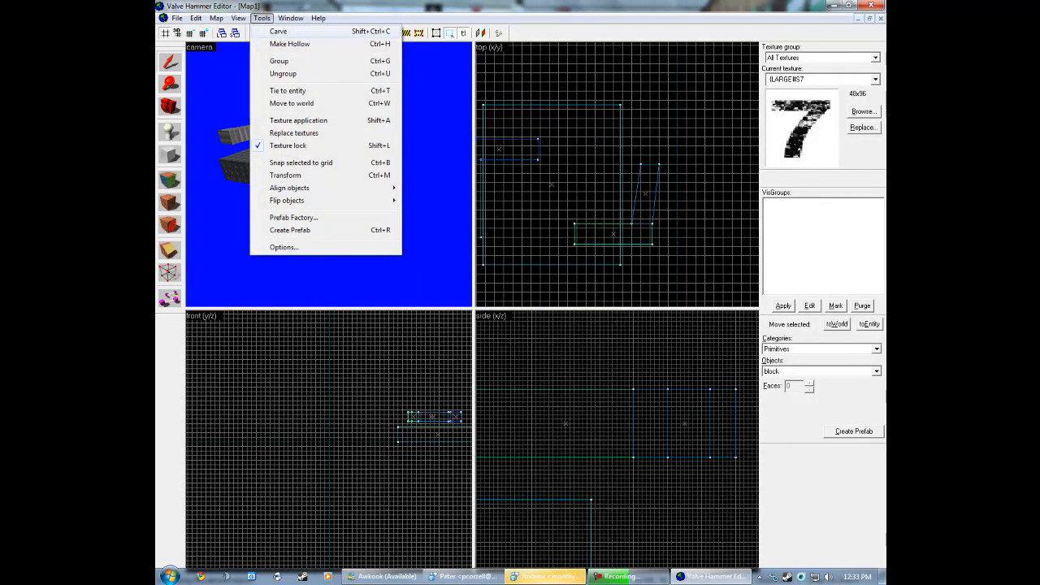
pyautogui.click(260, 18)
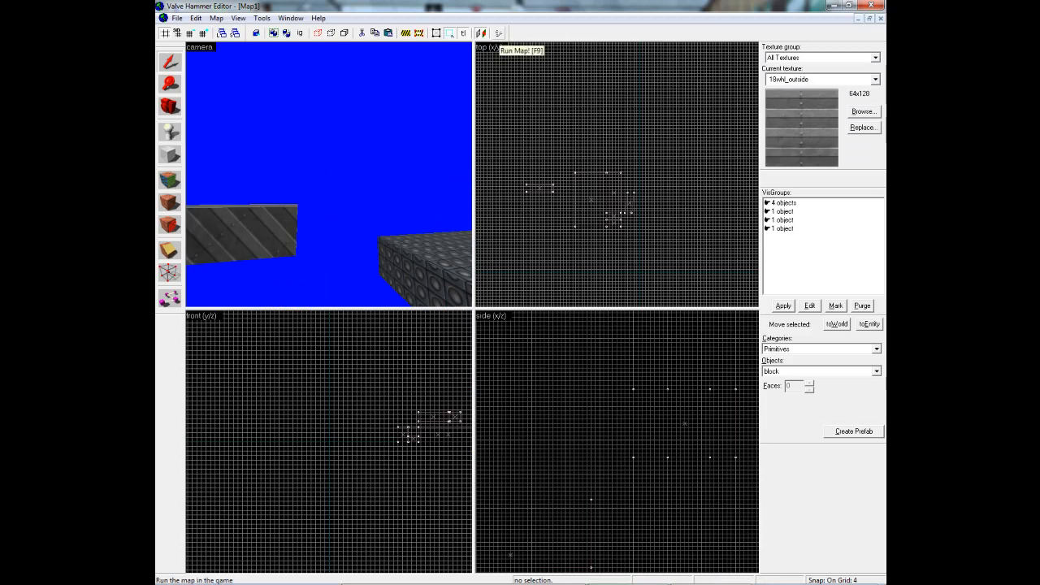
# Launch the map in the game with Run Map! (F9).
pyautogui.click(262, 18)
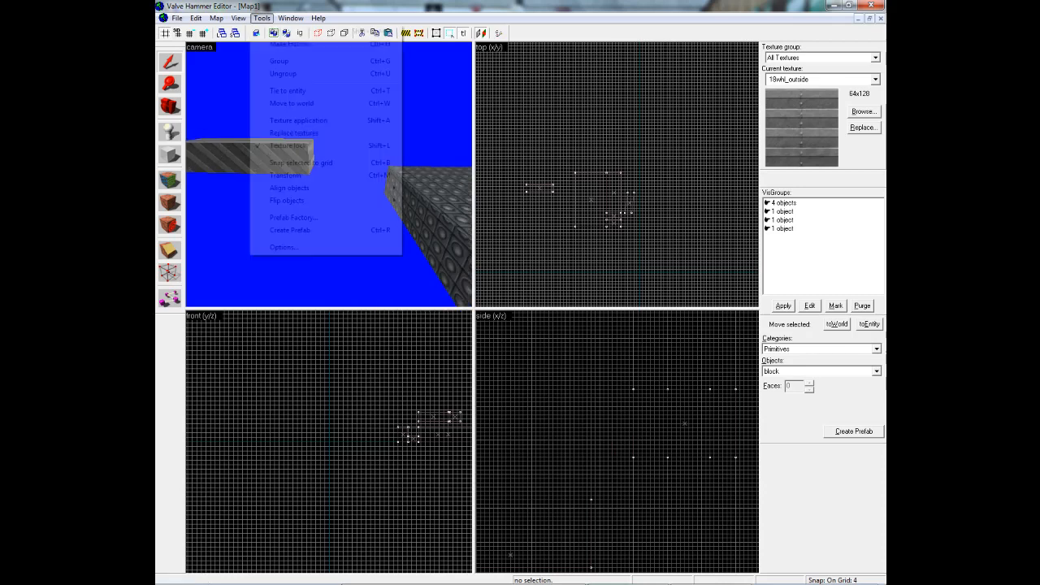
# Select the six-brush wall group beside the platform and bring up the Edit menu commands.
pyautogui.click(289, 18)
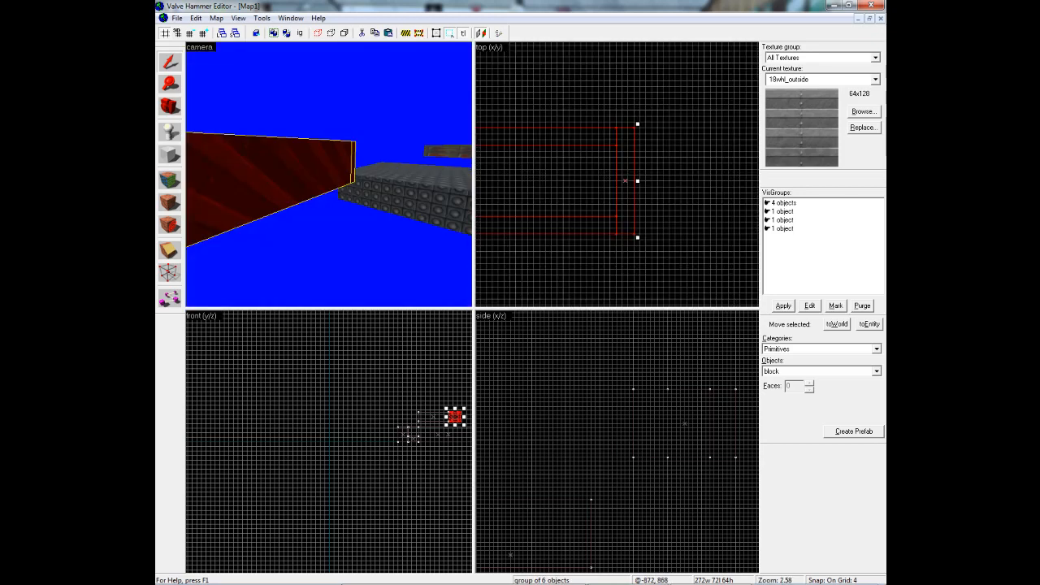
pyautogui.scroll(-3)
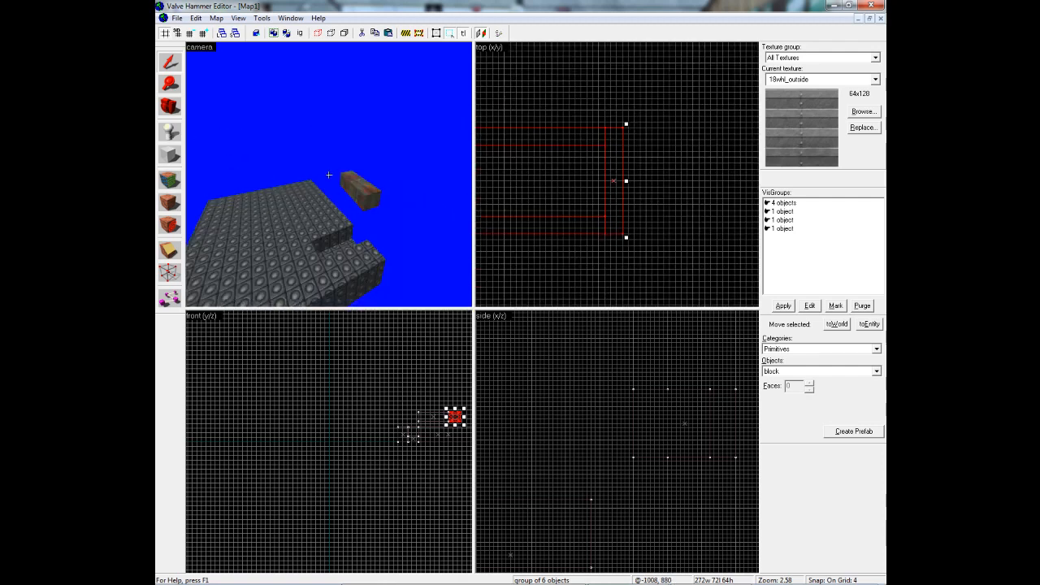
pyautogui.click(195, 18)
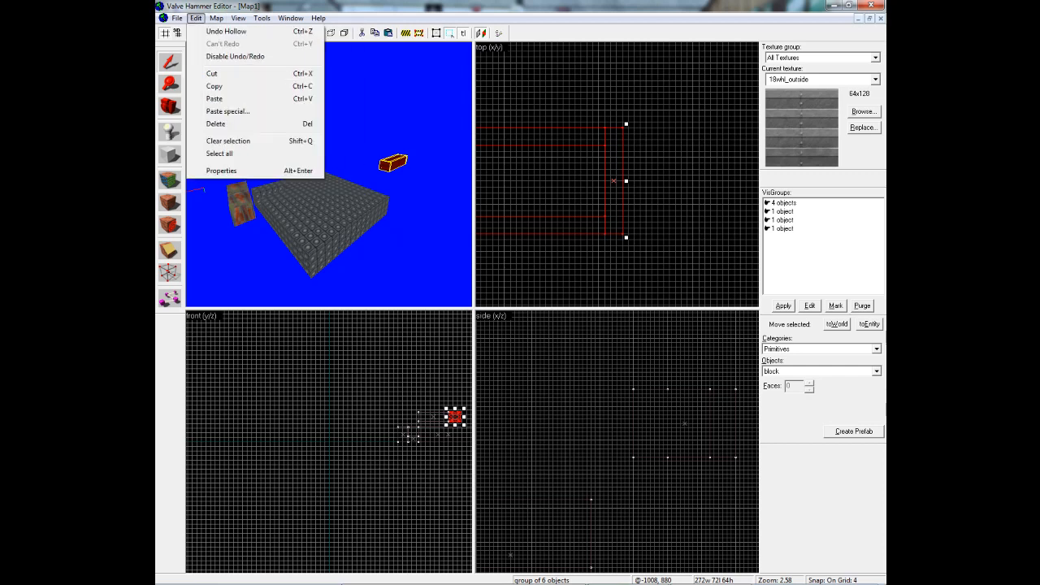
pyautogui.click(216, 18)
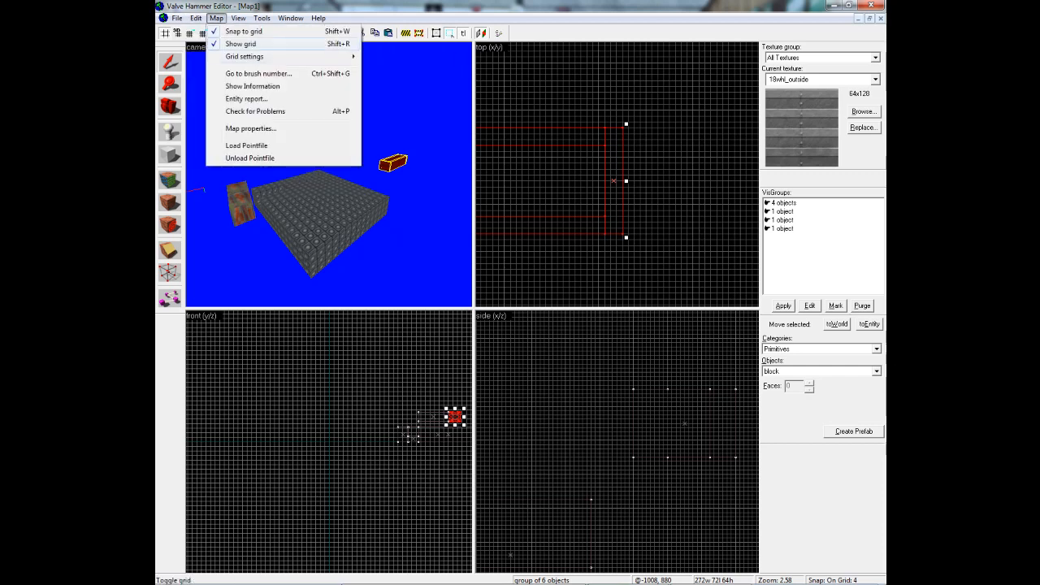
pyautogui.click(289, 18)
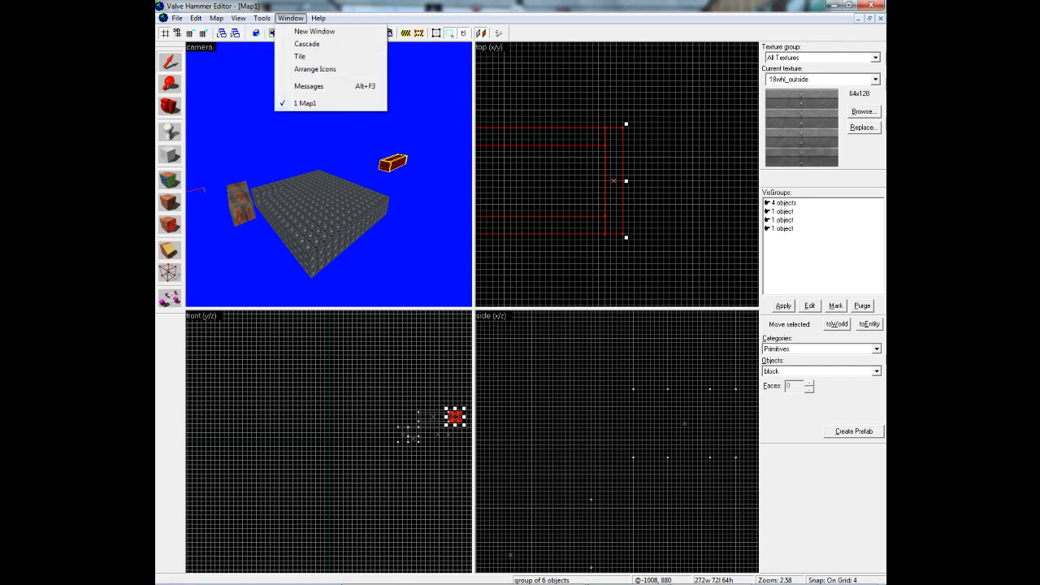
pyautogui.click(216, 18)
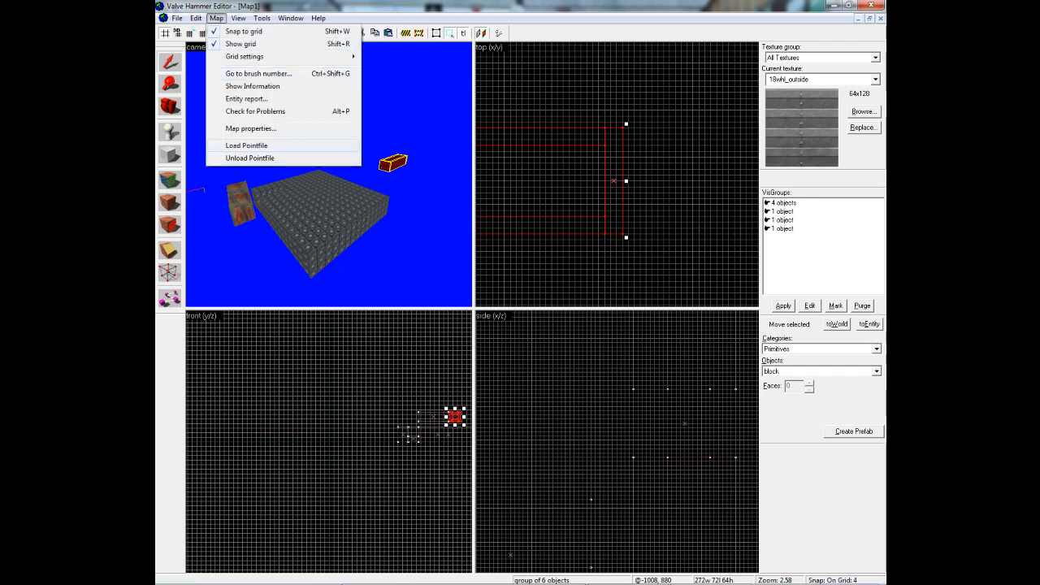
pyautogui.click(247, 145)
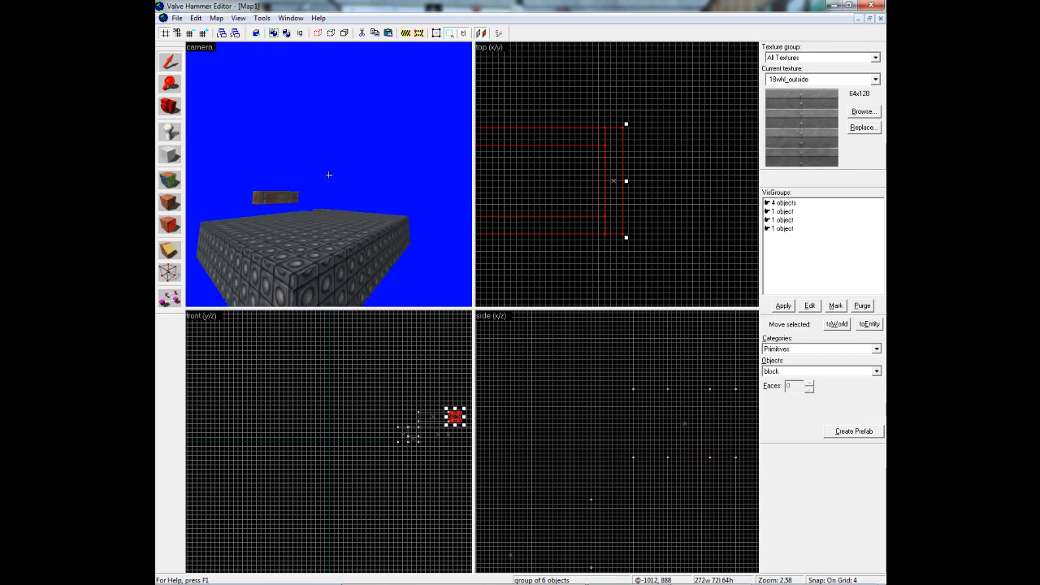
# Bring up the map's Entity Report and dismiss it.
pyautogui.click(216, 18)
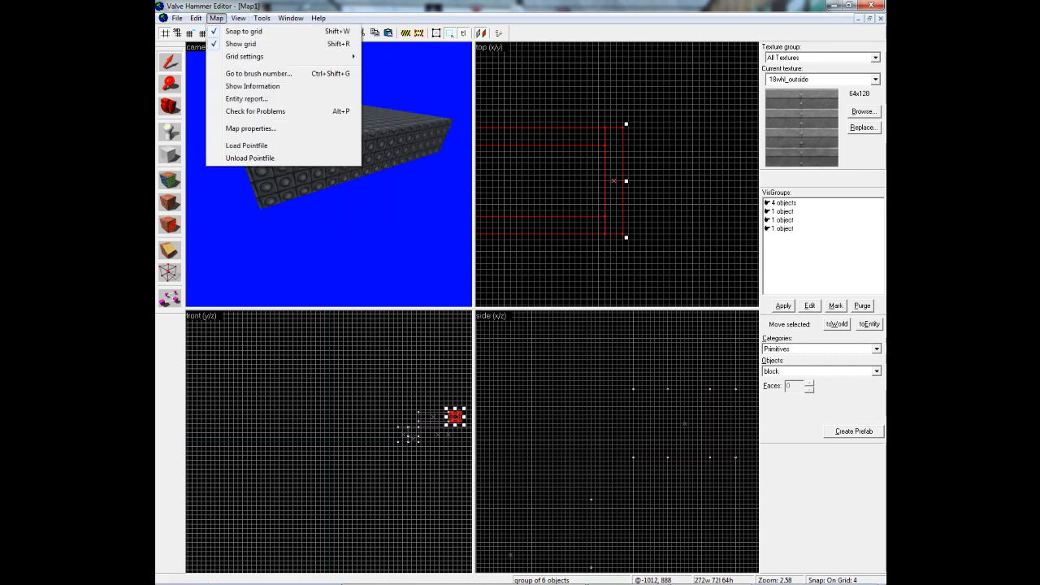
pyautogui.click(247, 99)
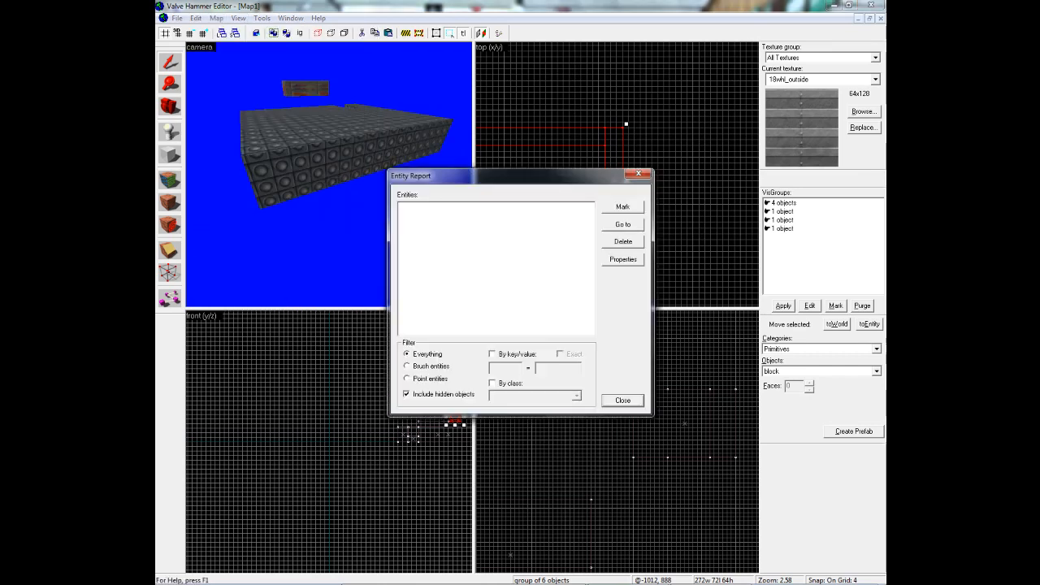
pyautogui.click(622, 400)
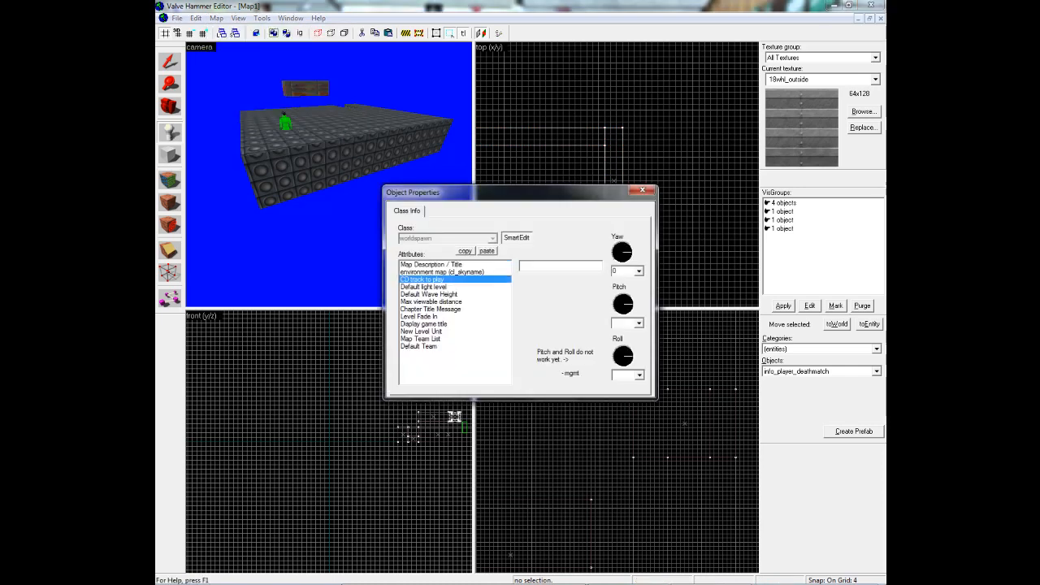
# Inspect the Default Team map property, then run Check for Problems and close the report.
pyautogui.click(419, 347)
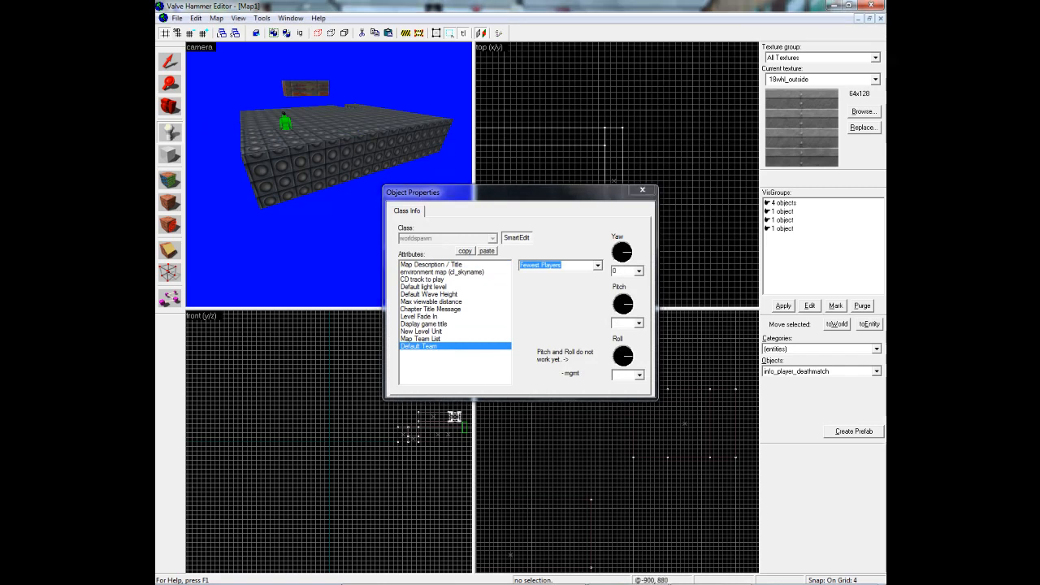
pyautogui.click(216, 18)
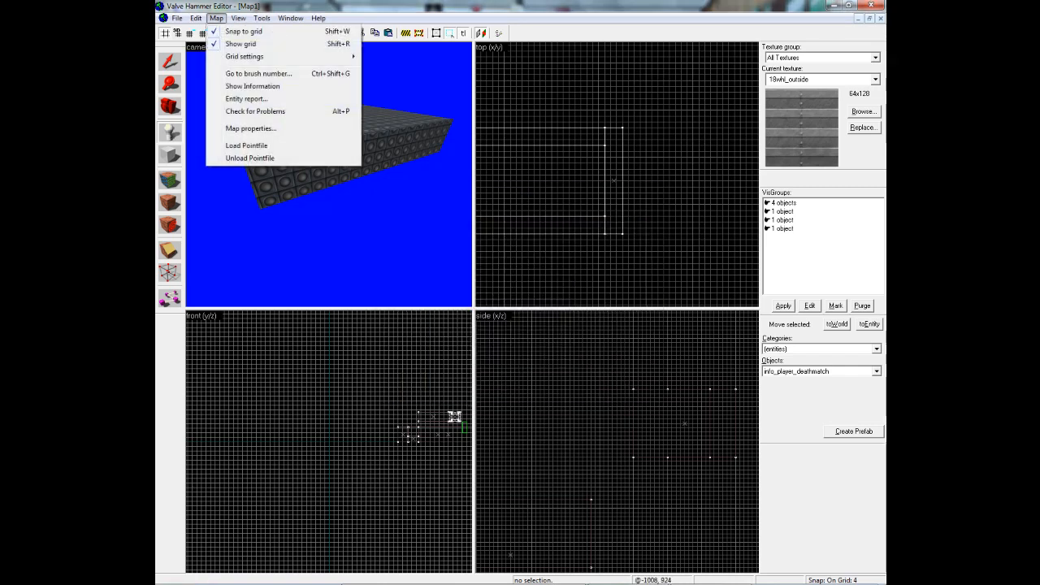
pyautogui.click(255, 110)
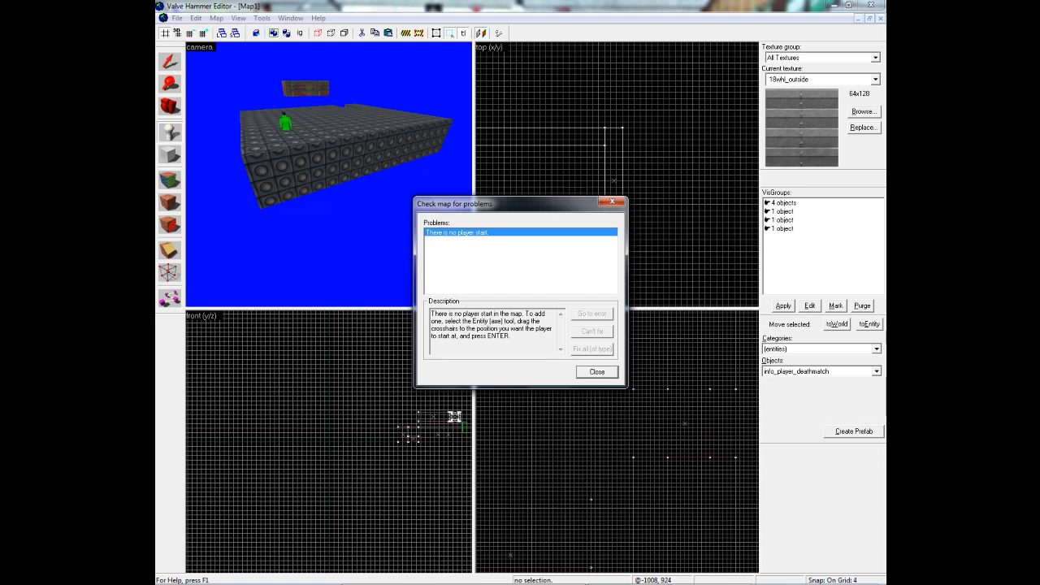
pyautogui.click(596, 371)
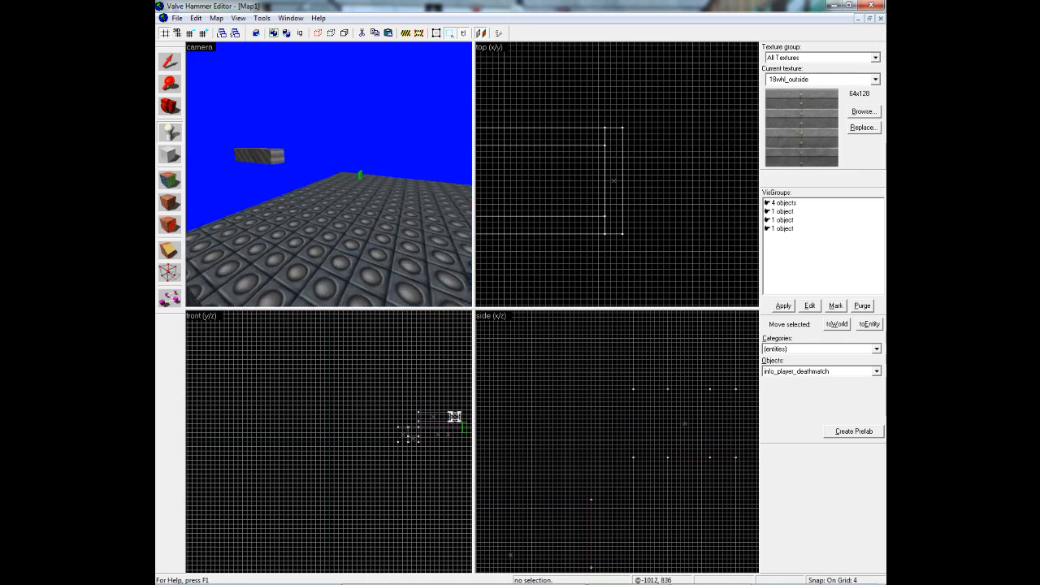
# Select the grouped wall brushes and rotate them diagonally in the Top (x/y) view.
pyautogui.click(238, 18)
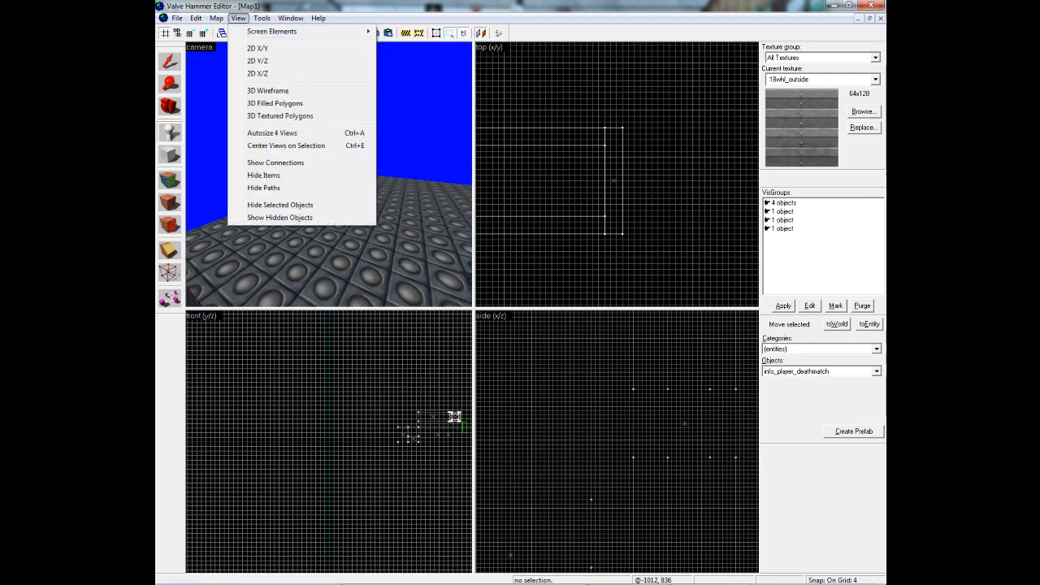
pyautogui.click(260, 18)
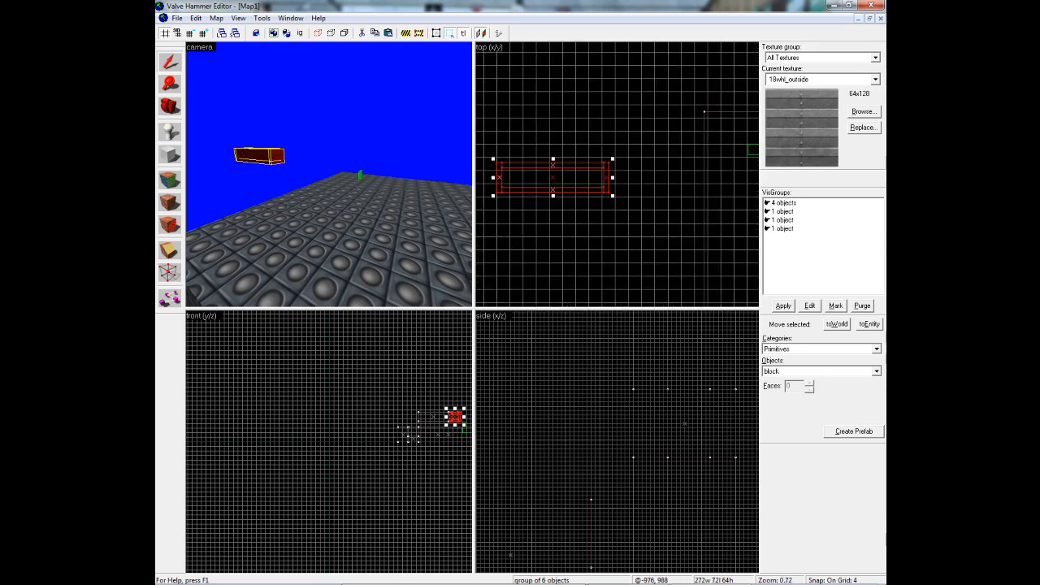
pyautogui.scroll(-3)
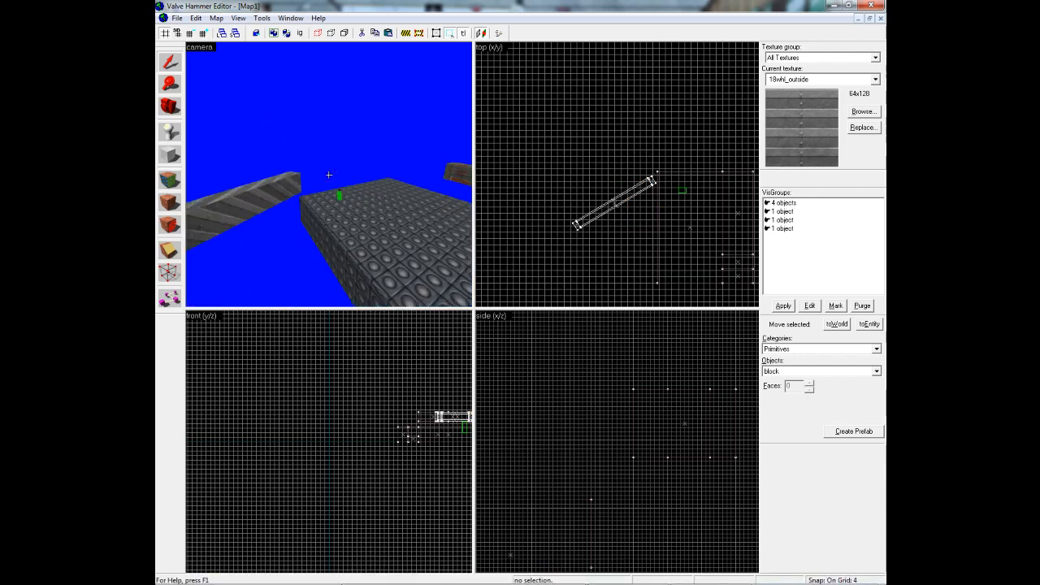
pyautogui.click(615, 203)
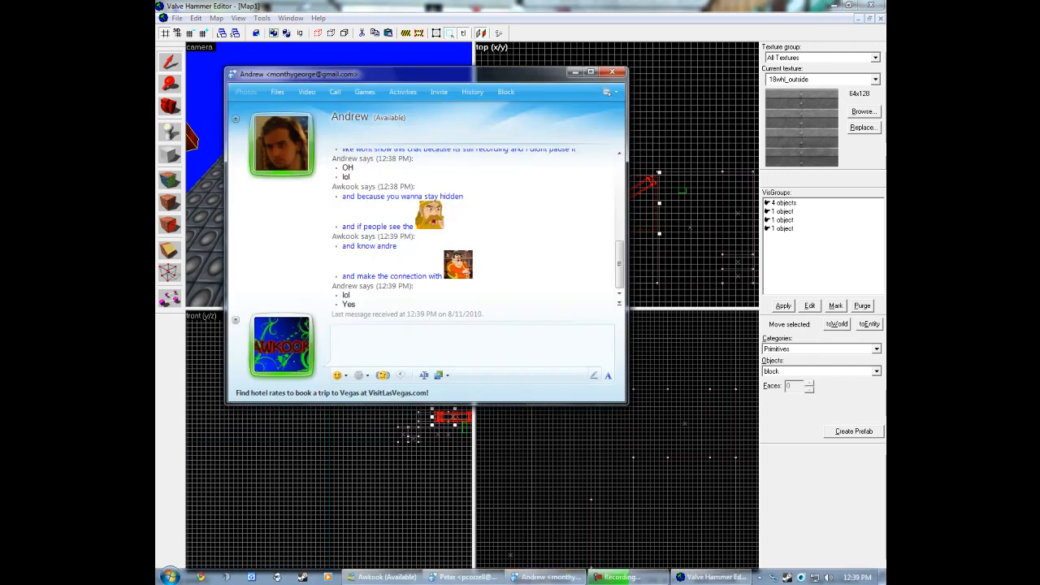
# Review the 2D views page of Tools > Options until the editor hangs.
pyautogui.click(261, 18)
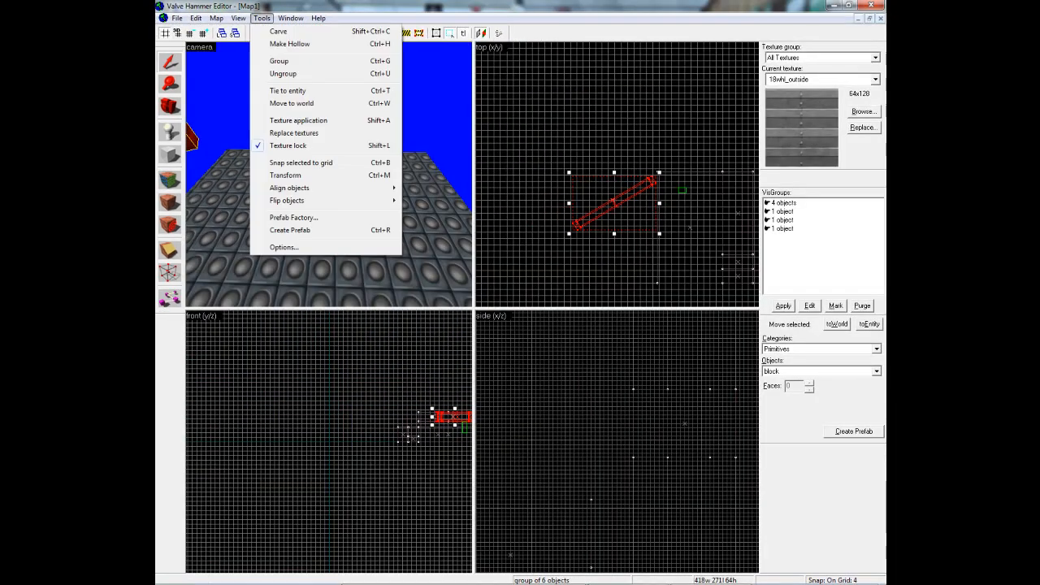
pyautogui.click(283, 248)
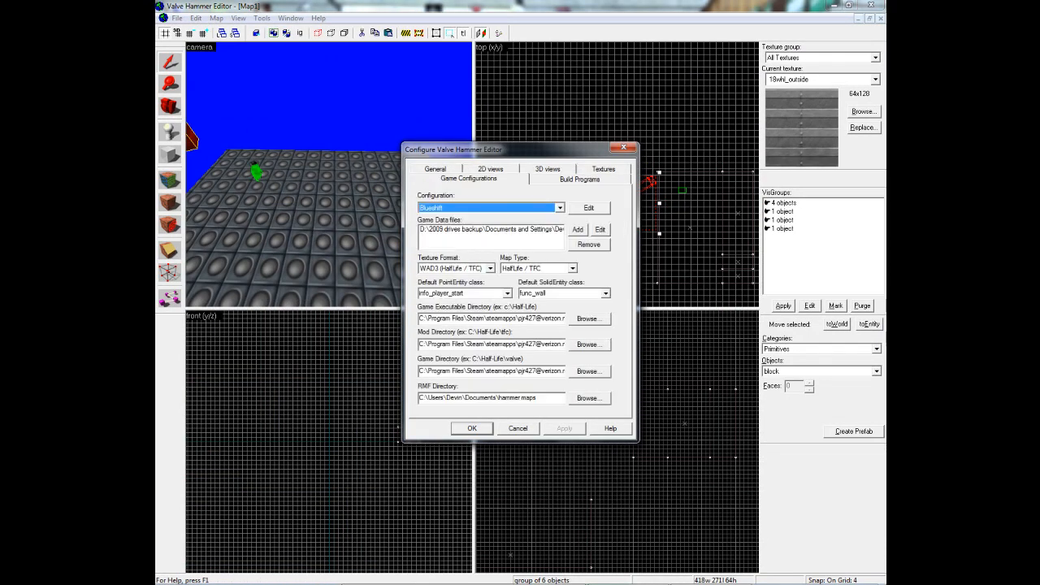
pyautogui.click(491, 167)
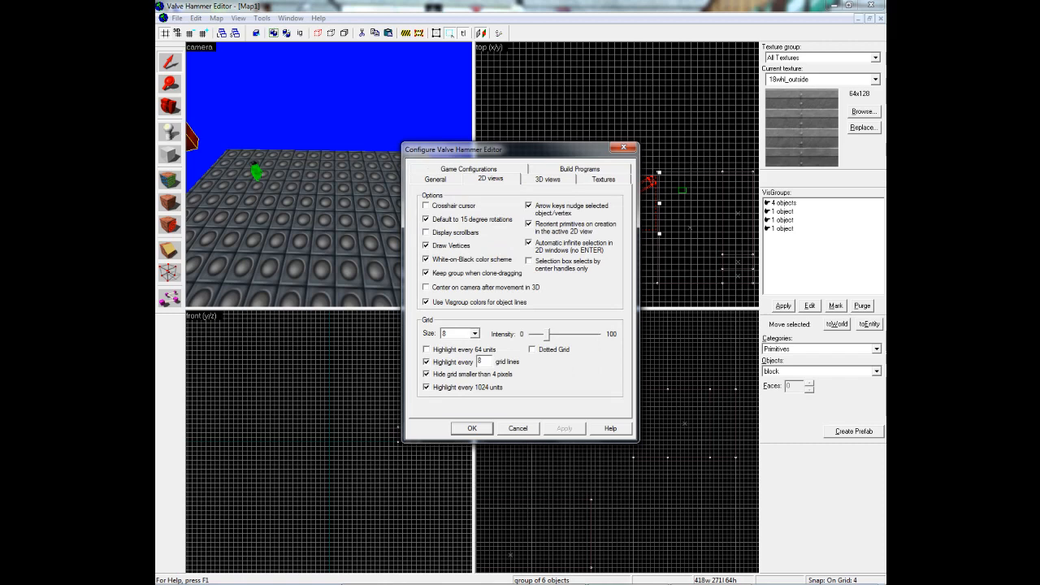
pyautogui.click(426, 205)
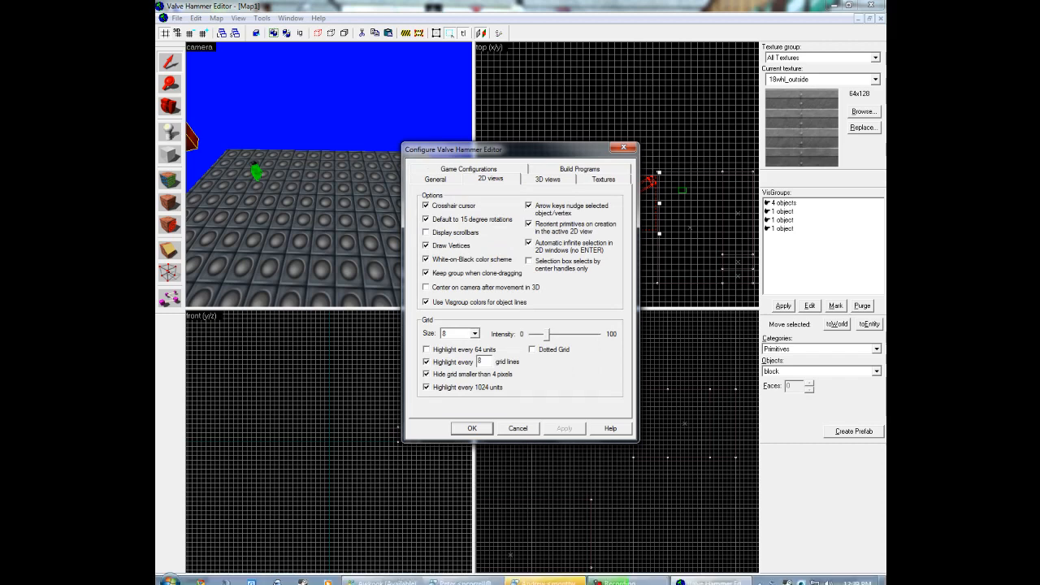
pyautogui.click(426, 205)
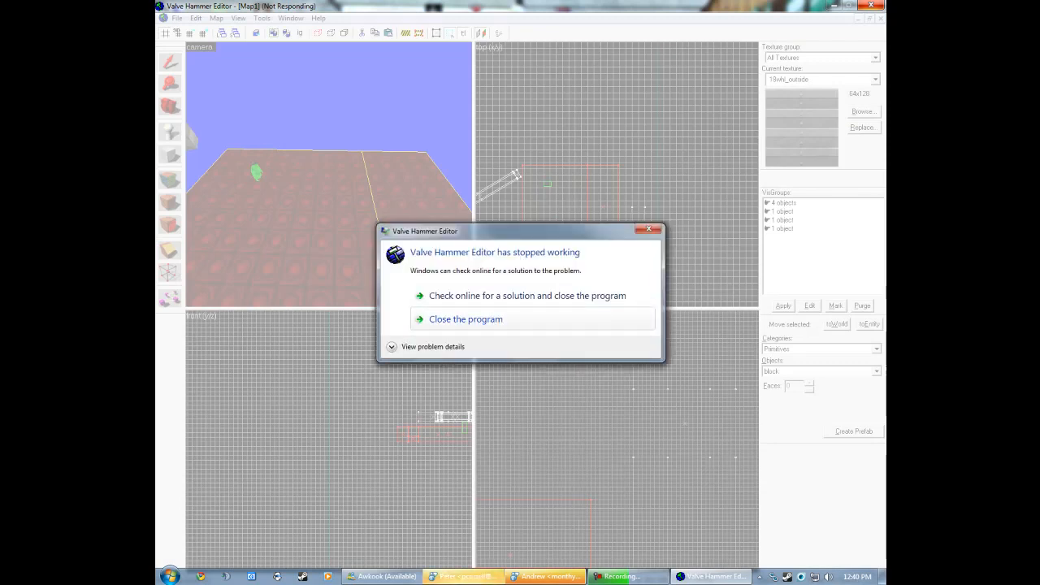
# Close the crashed editor from the crash dialog so Hammer can relaunch.
pyautogui.click(465, 319)
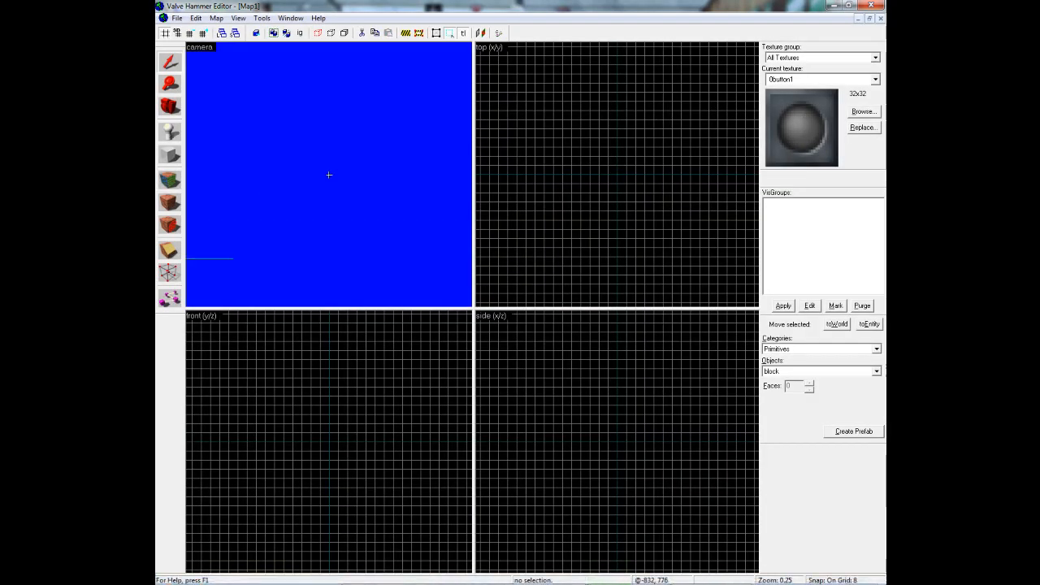
pyautogui.click(262, 18)
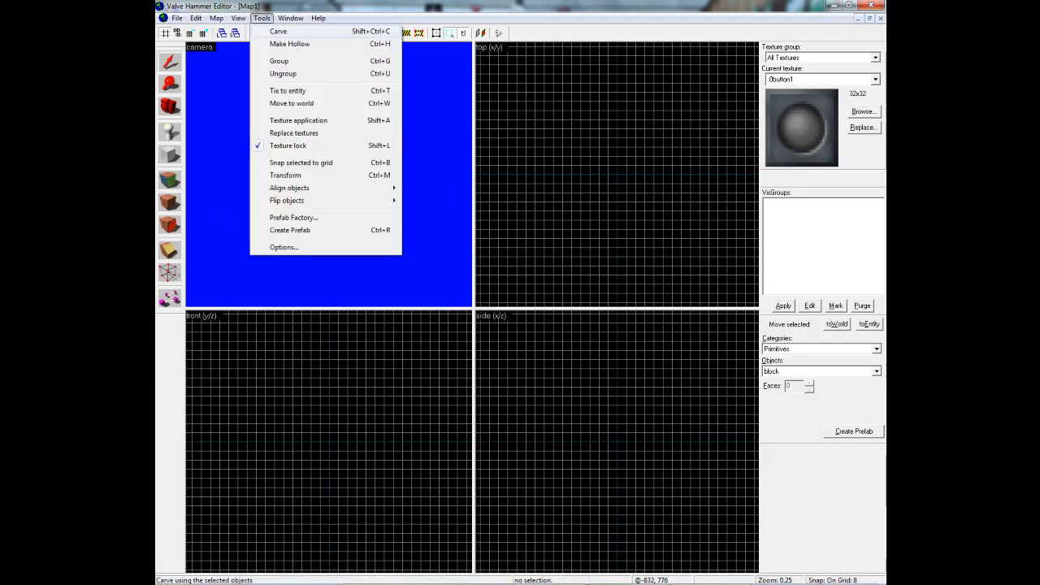
pyautogui.click(283, 247)
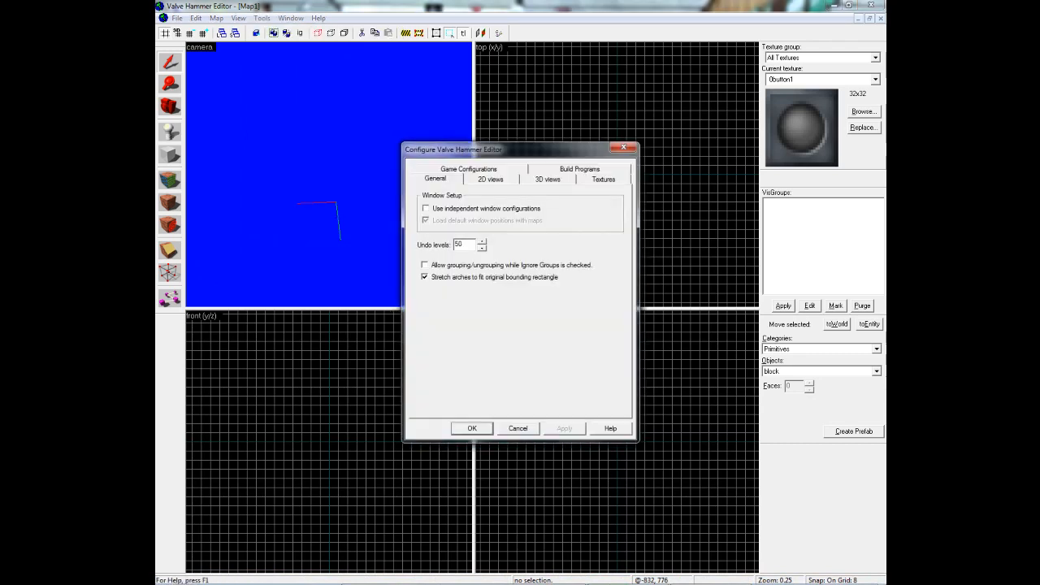
pyautogui.click(548, 179)
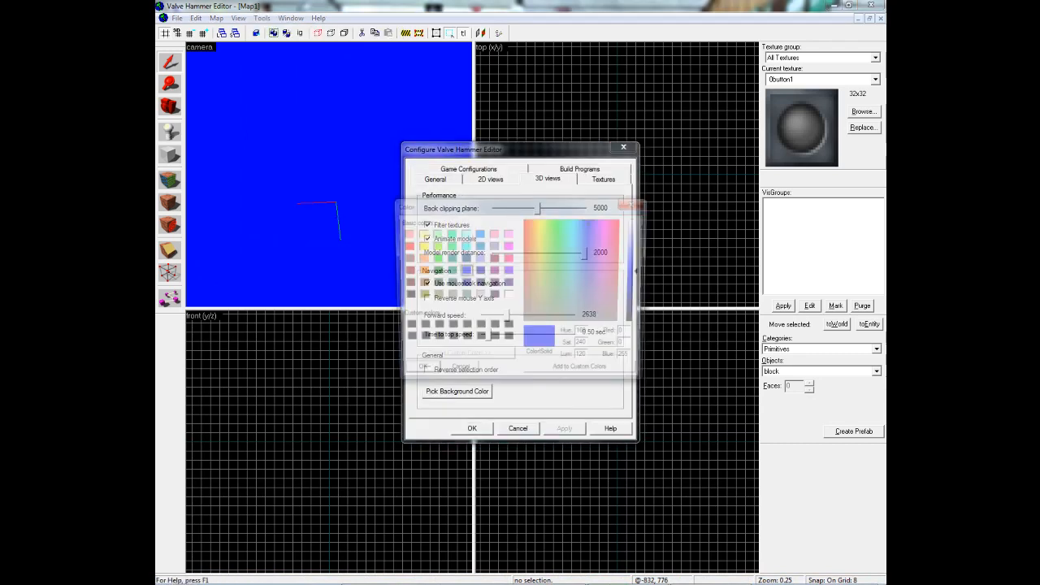
pyautogui.click(456, 390)
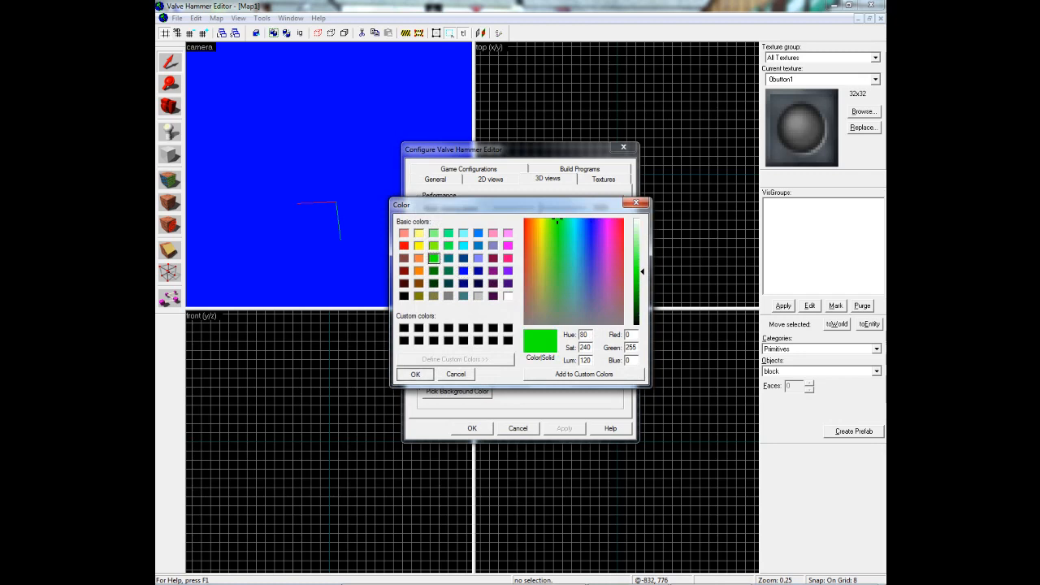
pyautogui.click(416, 374)
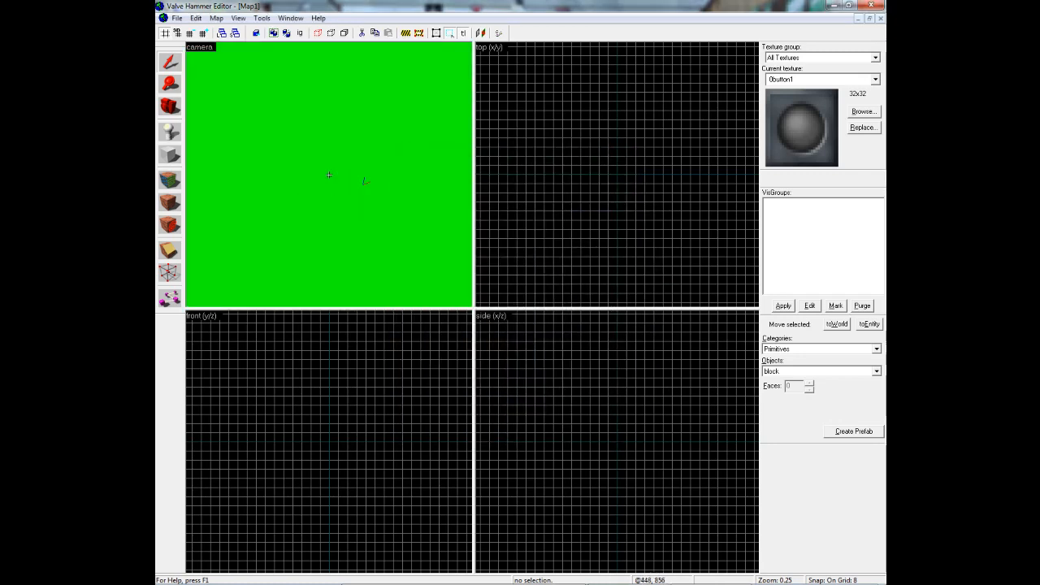
pyautogui.click(262, 18)
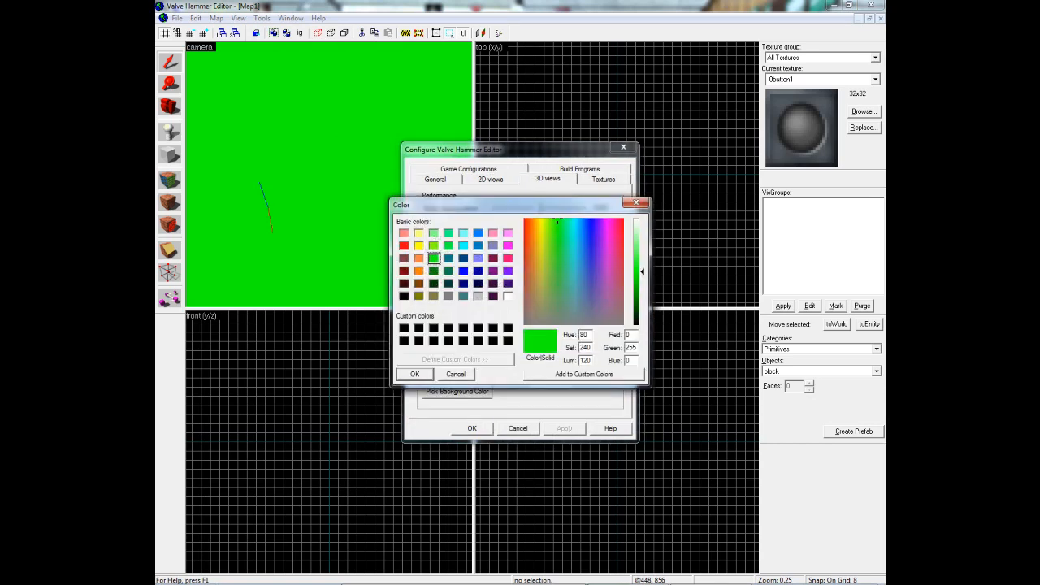
pyautogui.click(415, 374)
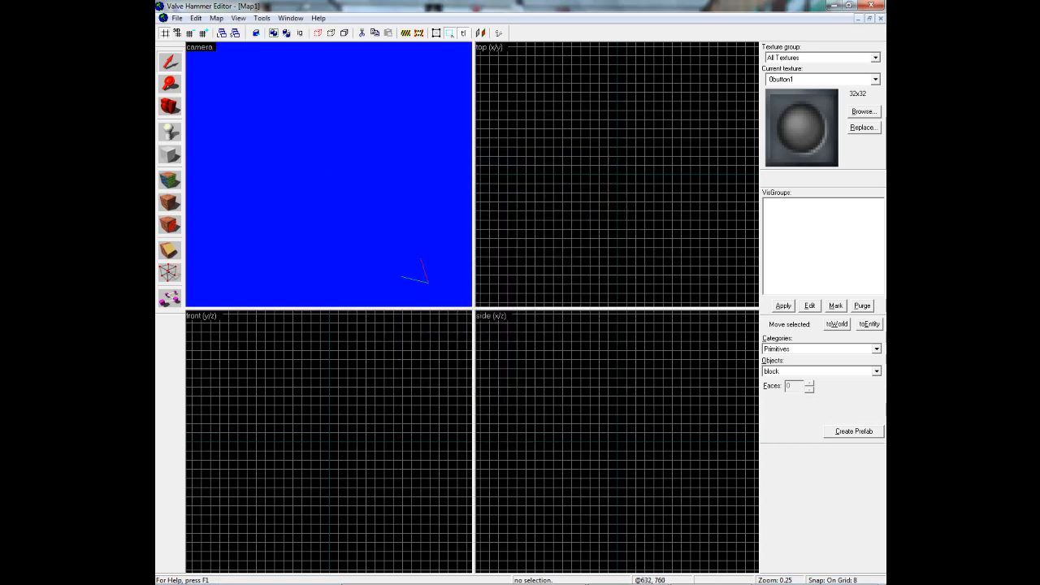
# Show the Tools menu with its Align objects choices.
pyautogui.click(261, 17)
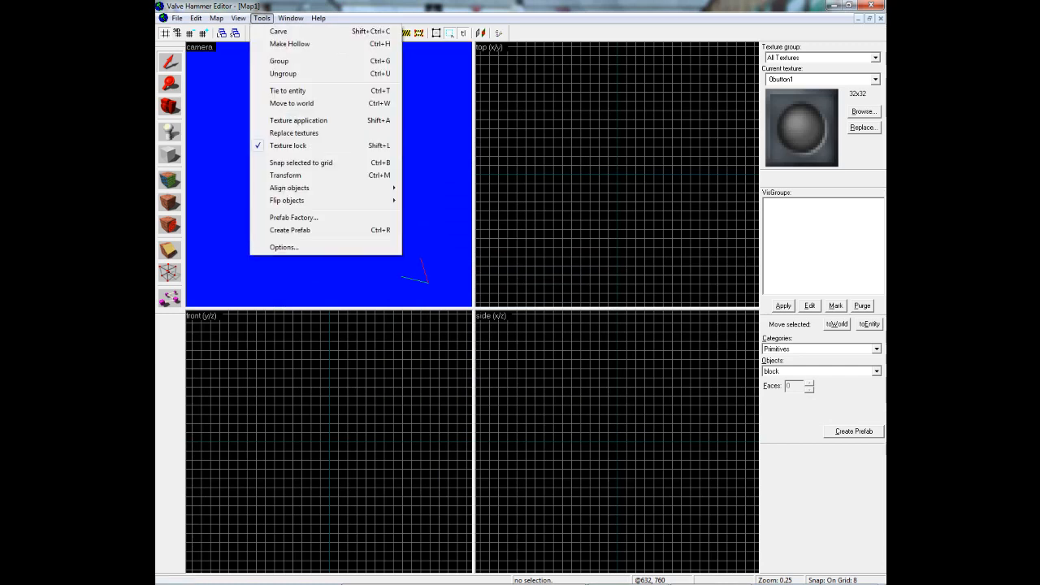
pyautogui.moveTo(289, 188)
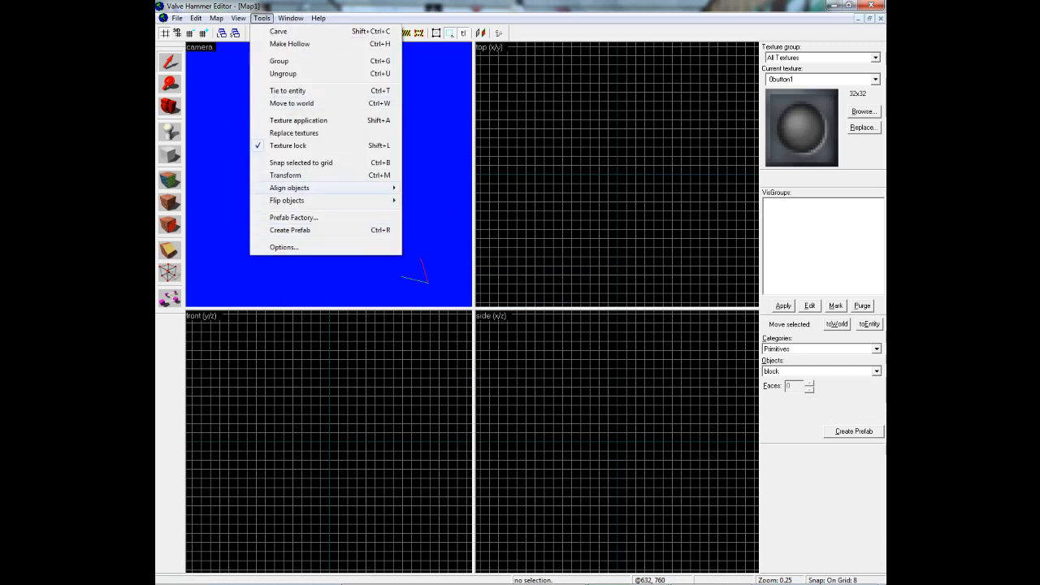
pyautogui.moveTo(289, 189)
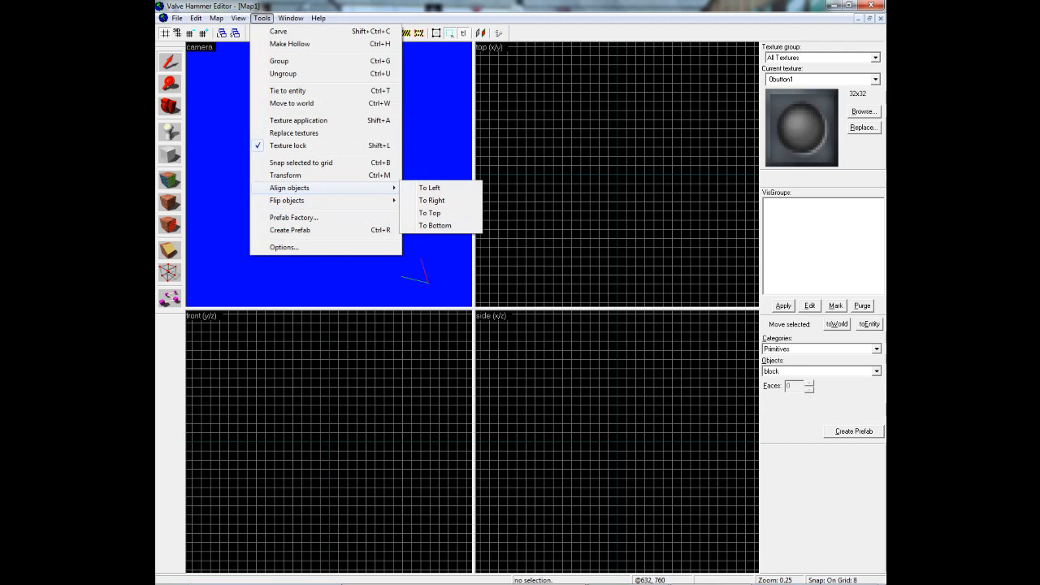
pyautogui.moveTo(286, 202)
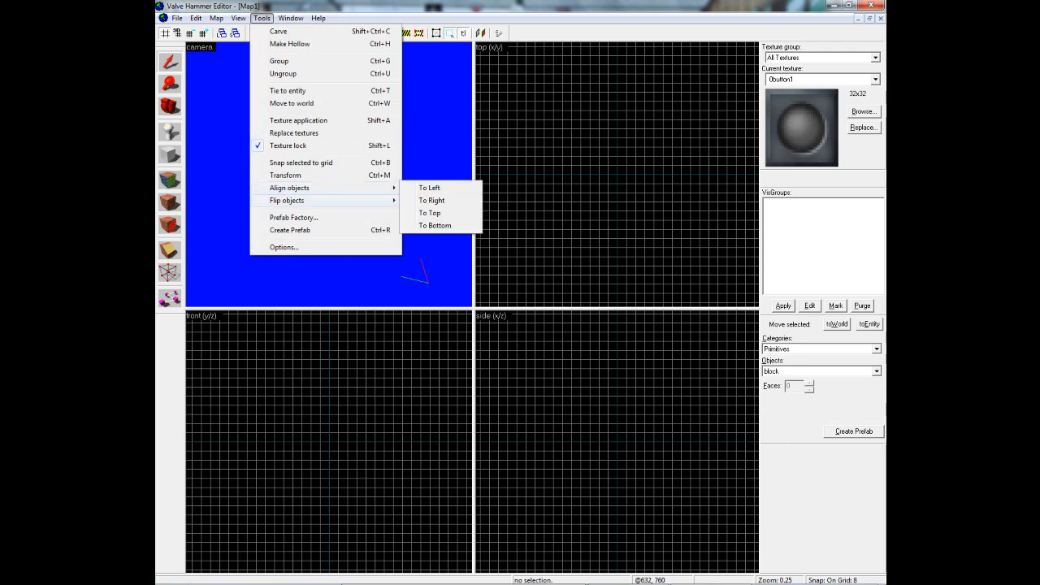
# Set the 3D views Forward speed to 100 in the editor options.
pyautogui.click(283, 248)
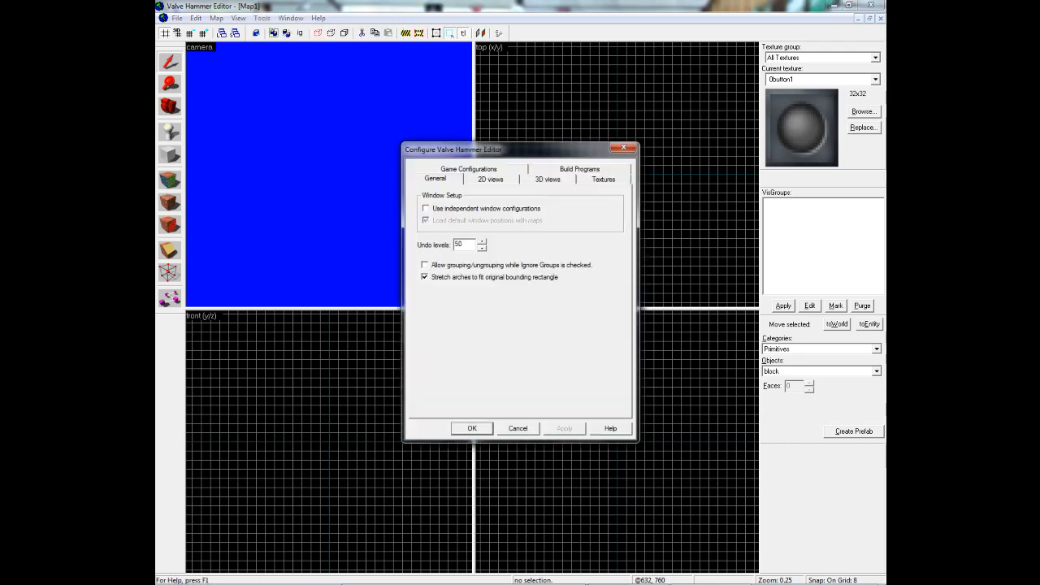
pyautogui.click(548, 179)
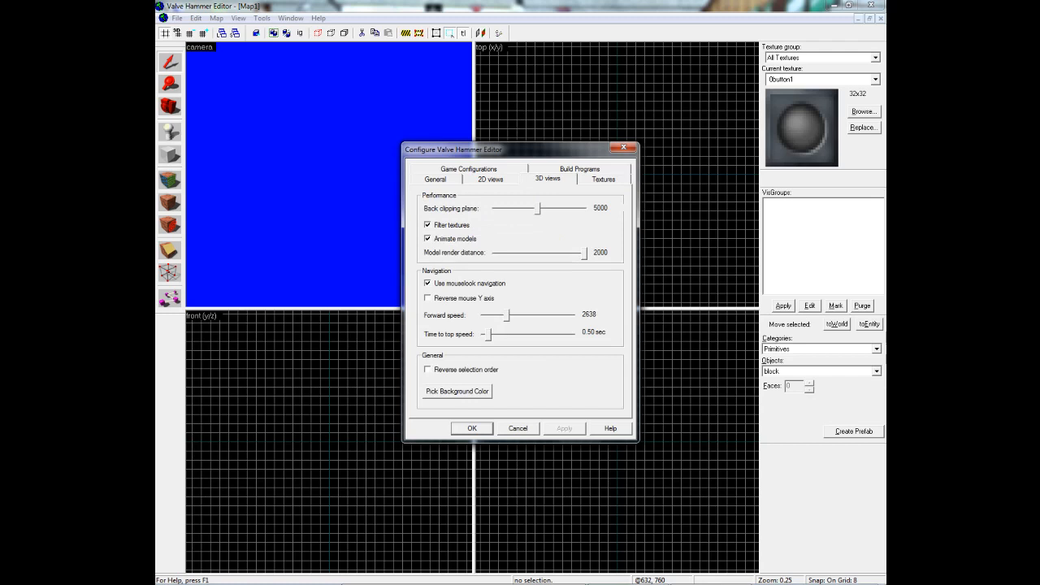
pyautogui.moveTo(517, 316); pyautogui.dragTo(569, 316)
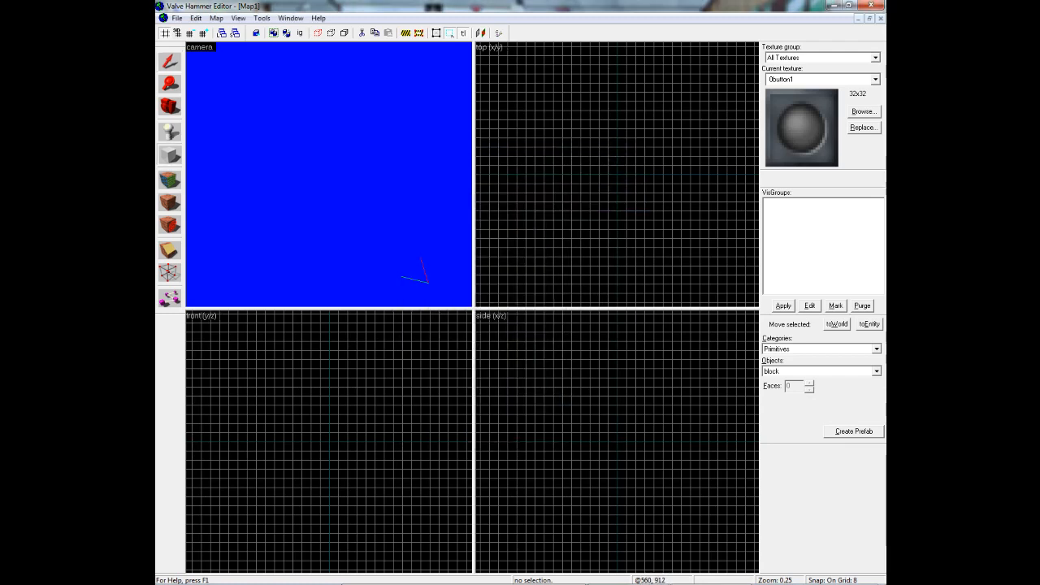
# Draw a flat block platform on the empty map and accept the options.
pyautogui.moveTo(575, 120); pyautogui.dragTo(673, 241)
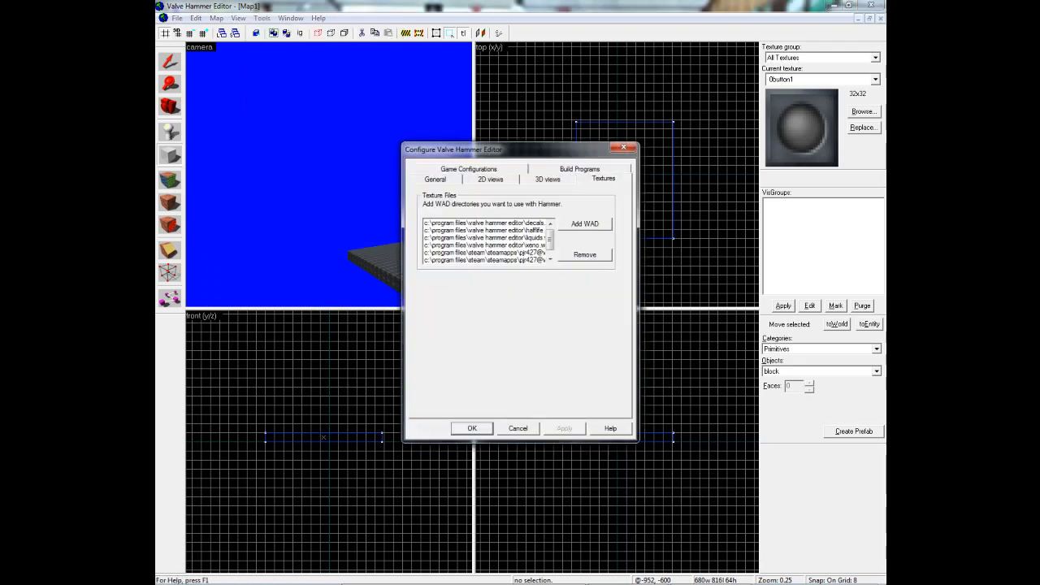
pyautogui.click(546, 179)
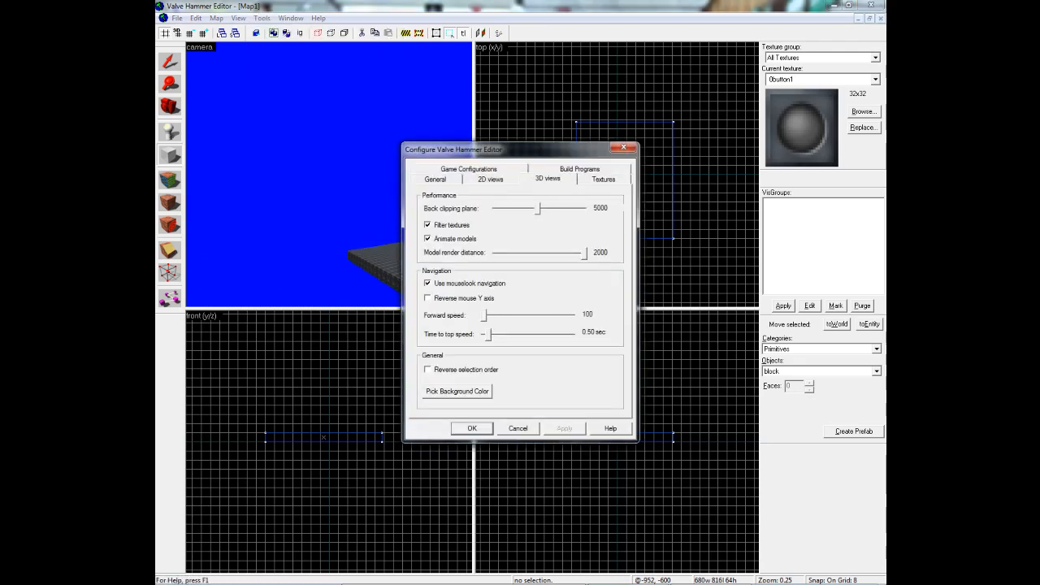
pyautogui.click(471, 429)
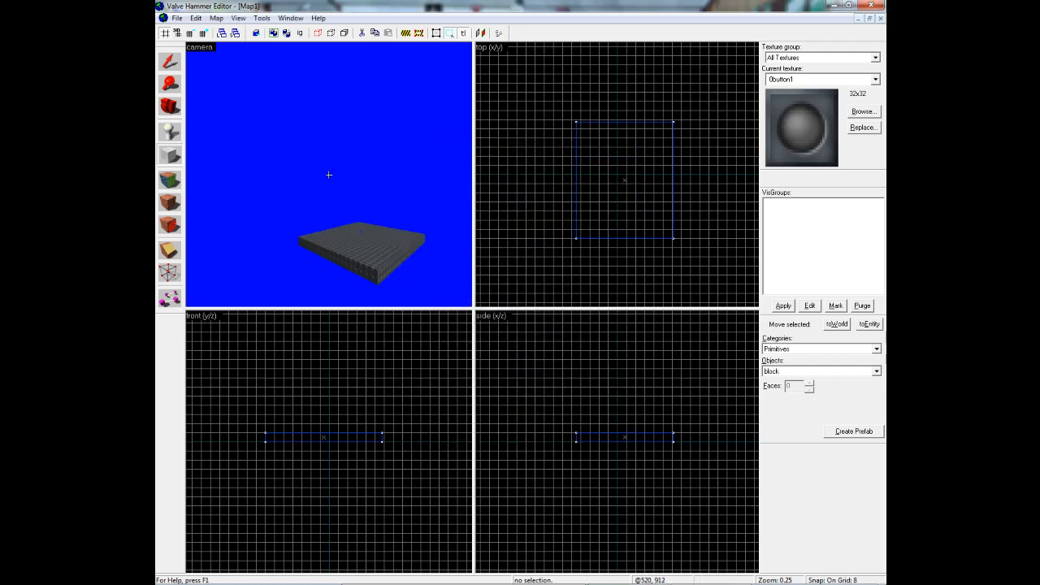